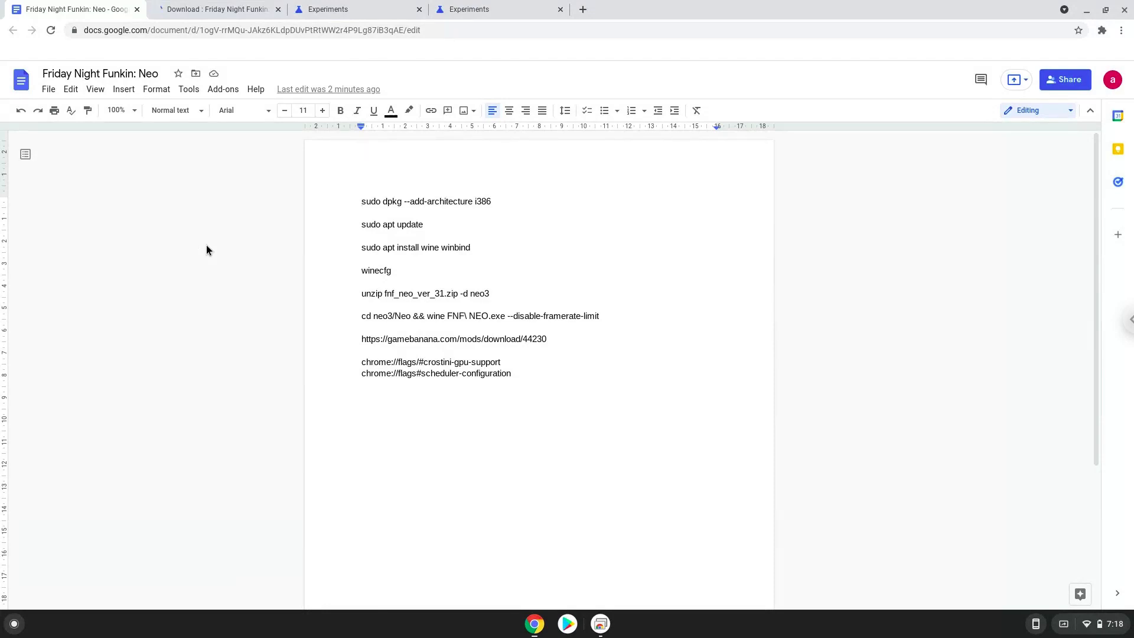
Step: On chrome://flags, set Crostini GPU Support to Enabled and Scheduler Configuration to Hyper-Threading
click(362, 201)
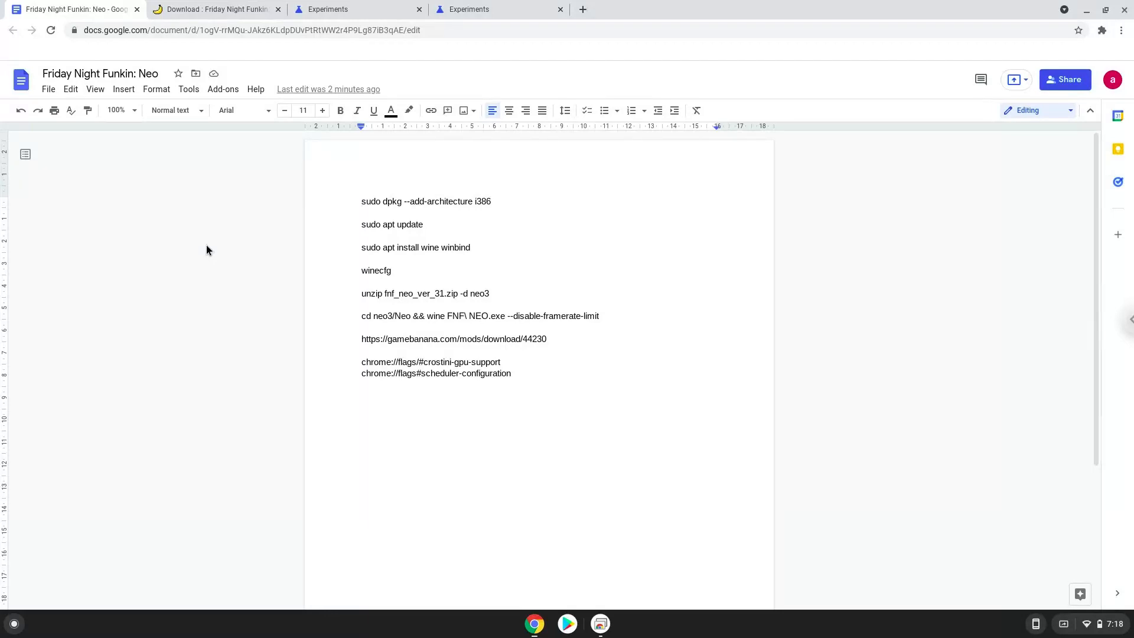
click(362, 201)
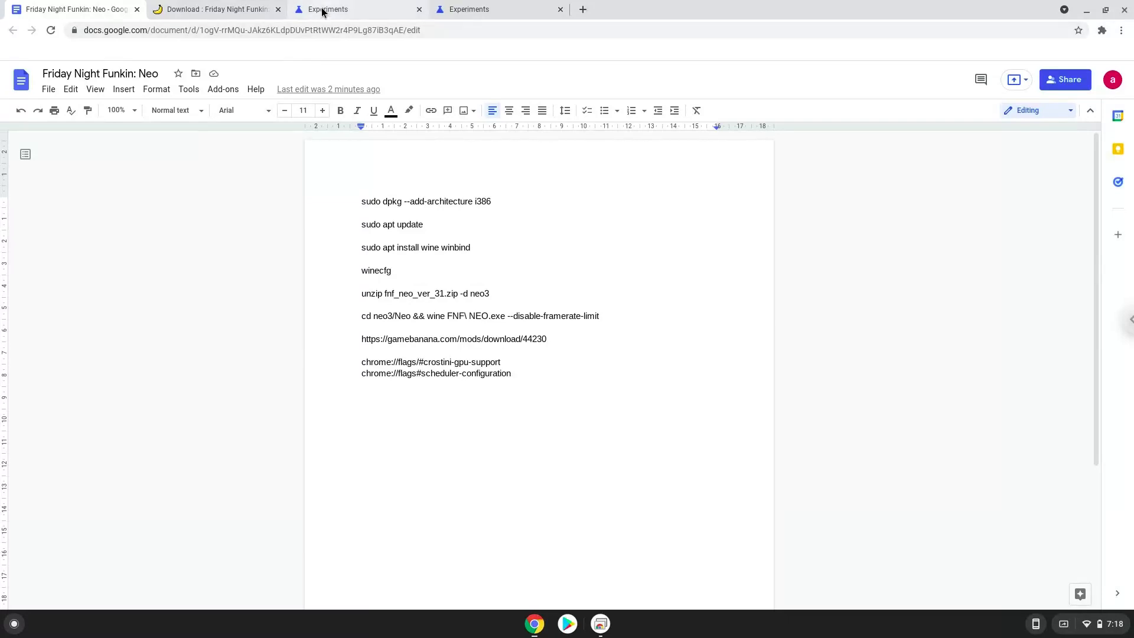
click(325, 9)
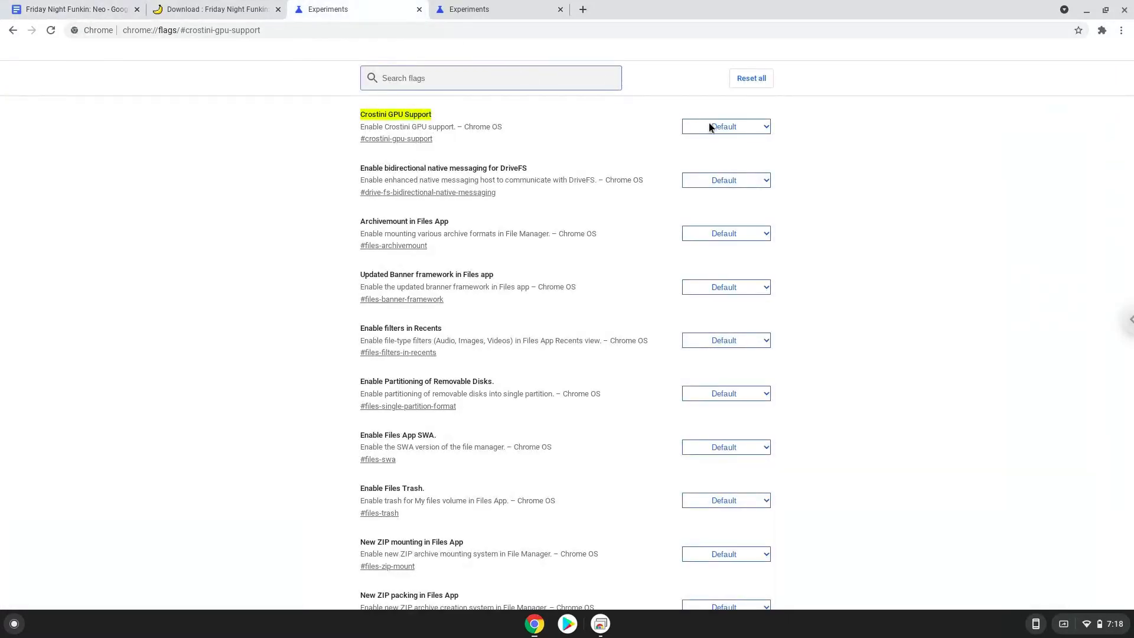
click(725, 126)
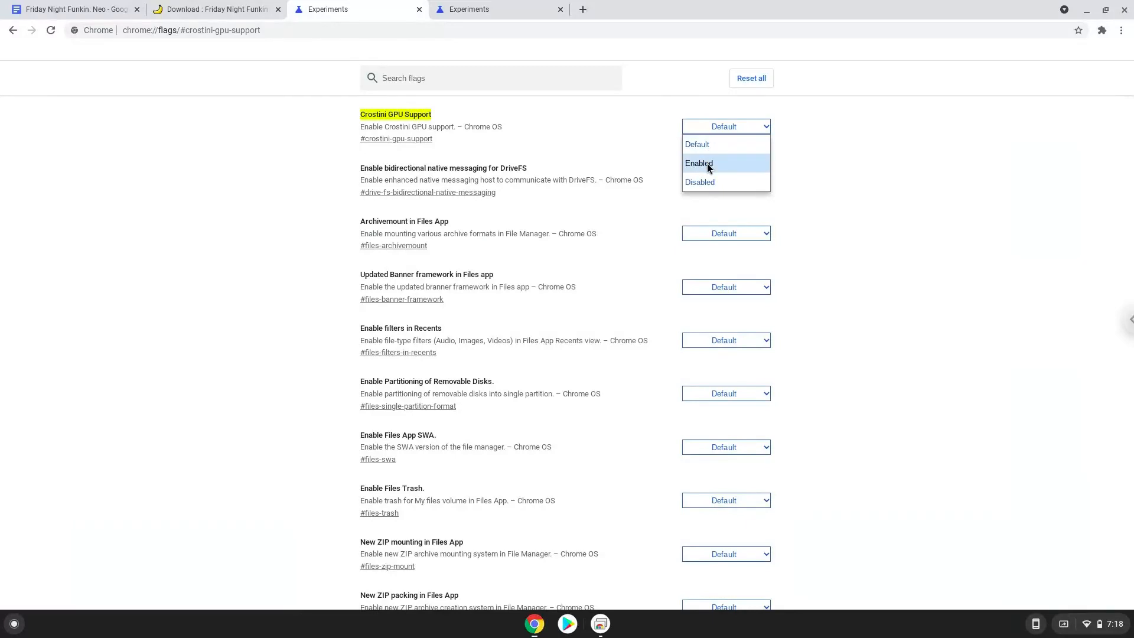
click(698, 163)
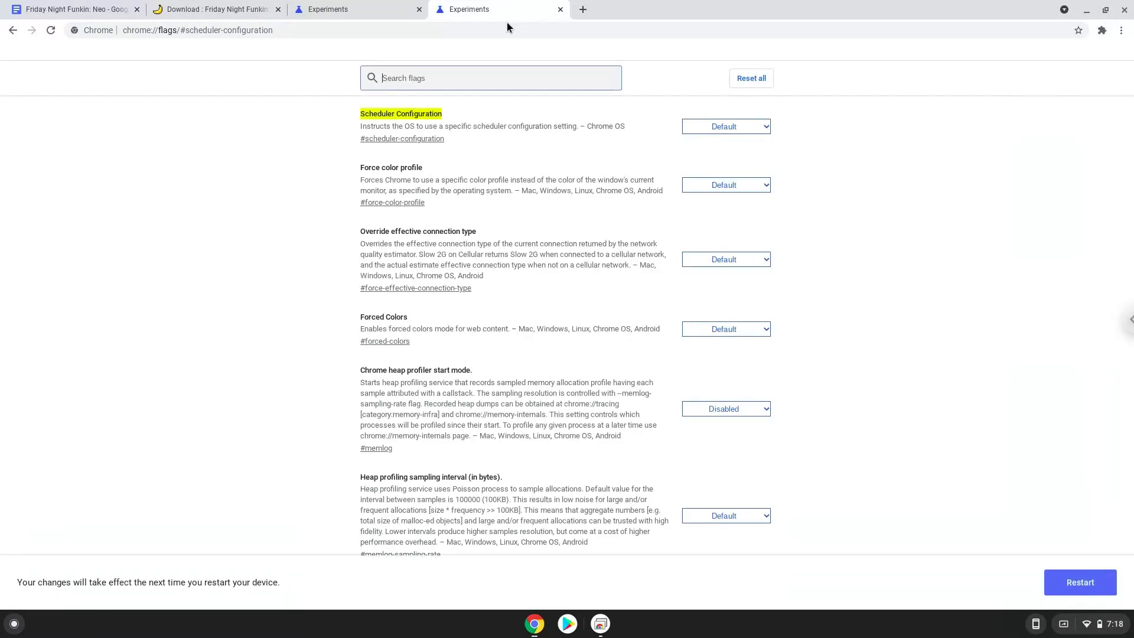
click(726, 126)
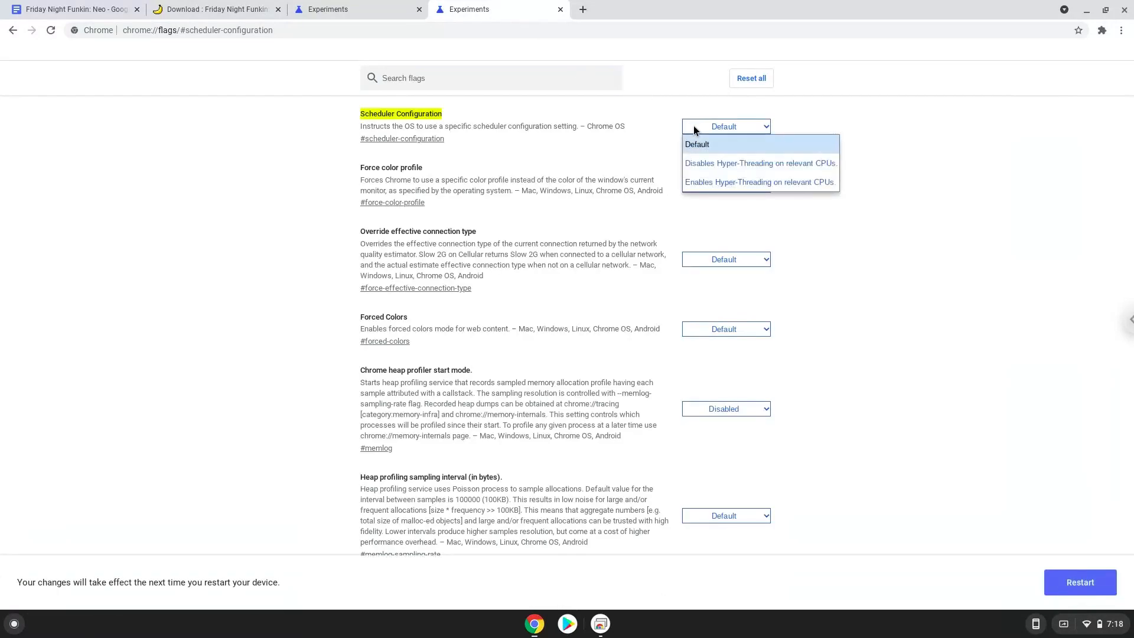
click(758, 181)
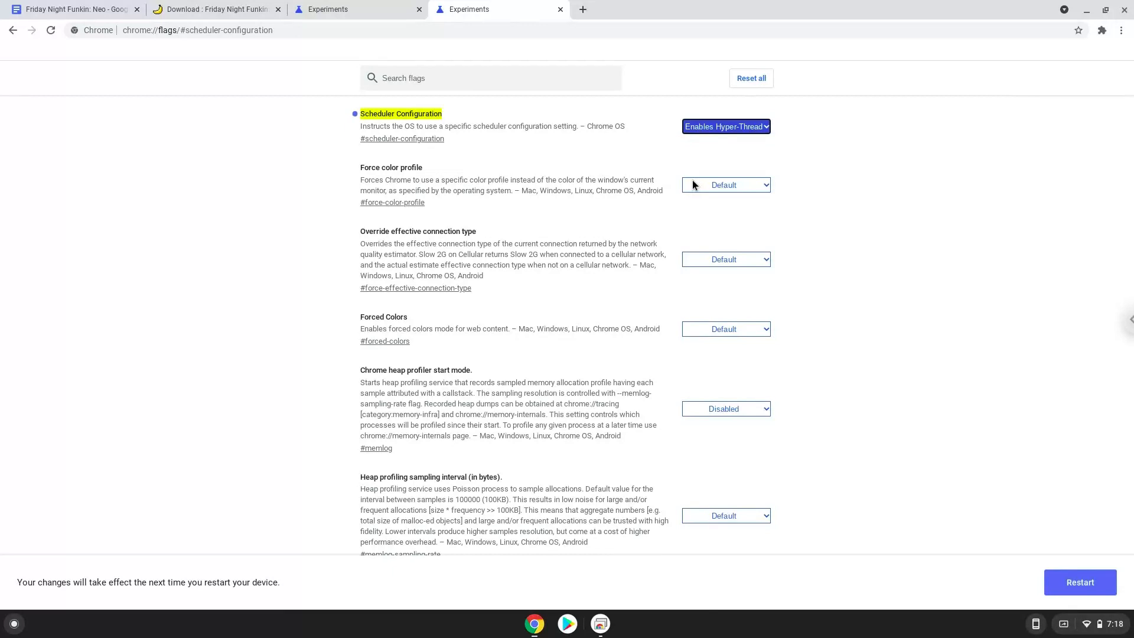
mouse_move(892, 366)
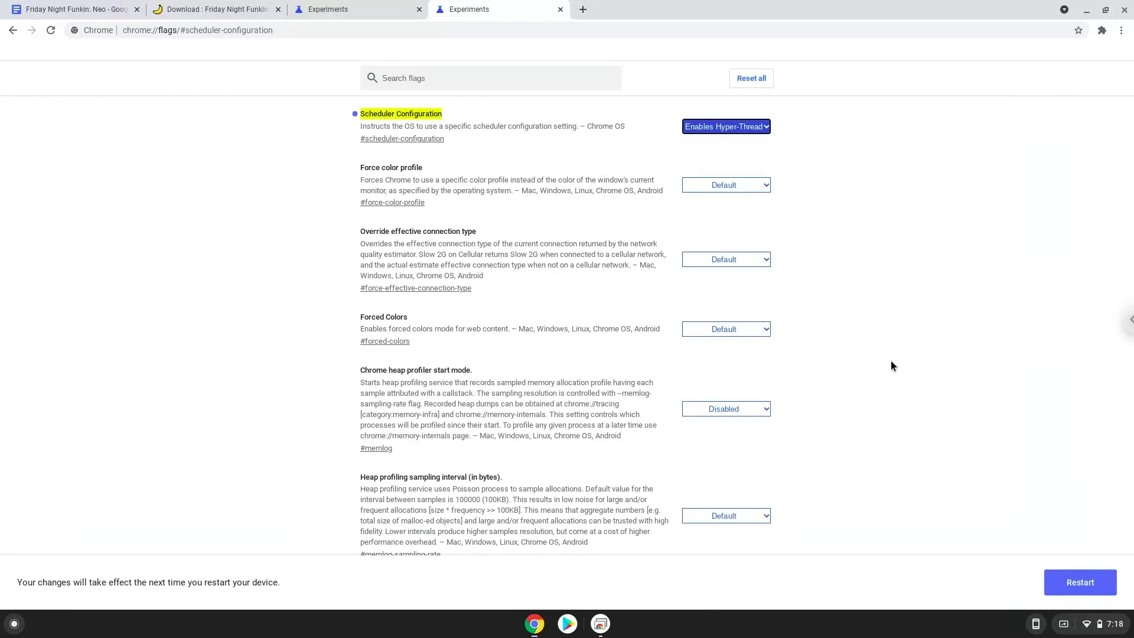
mouse_move(1080, 582)
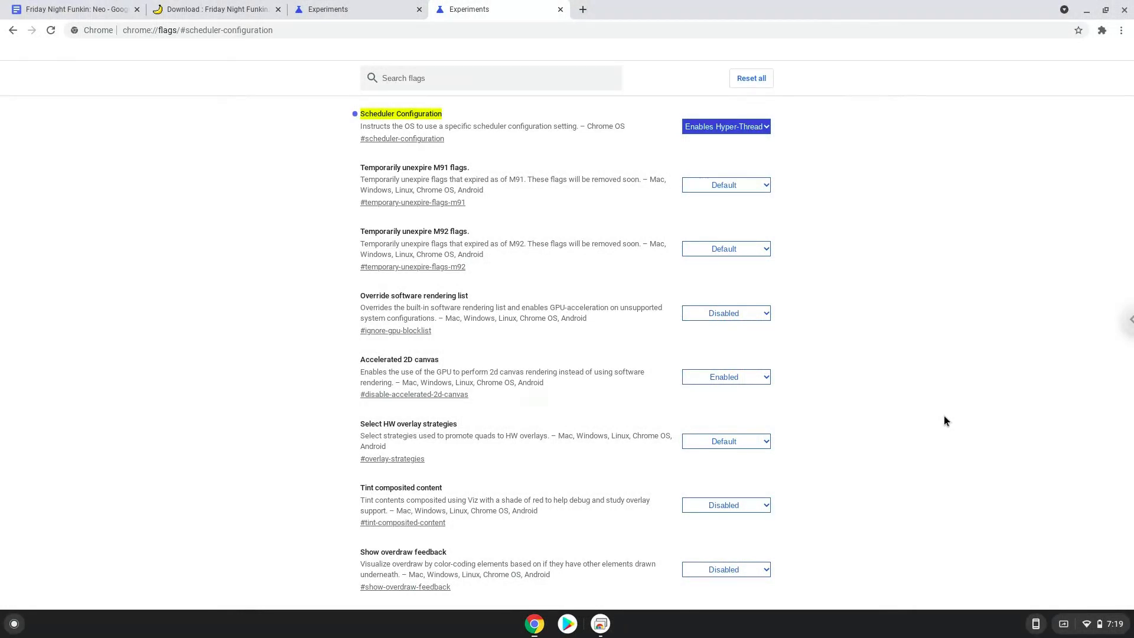
mouse_move(1092, 631)
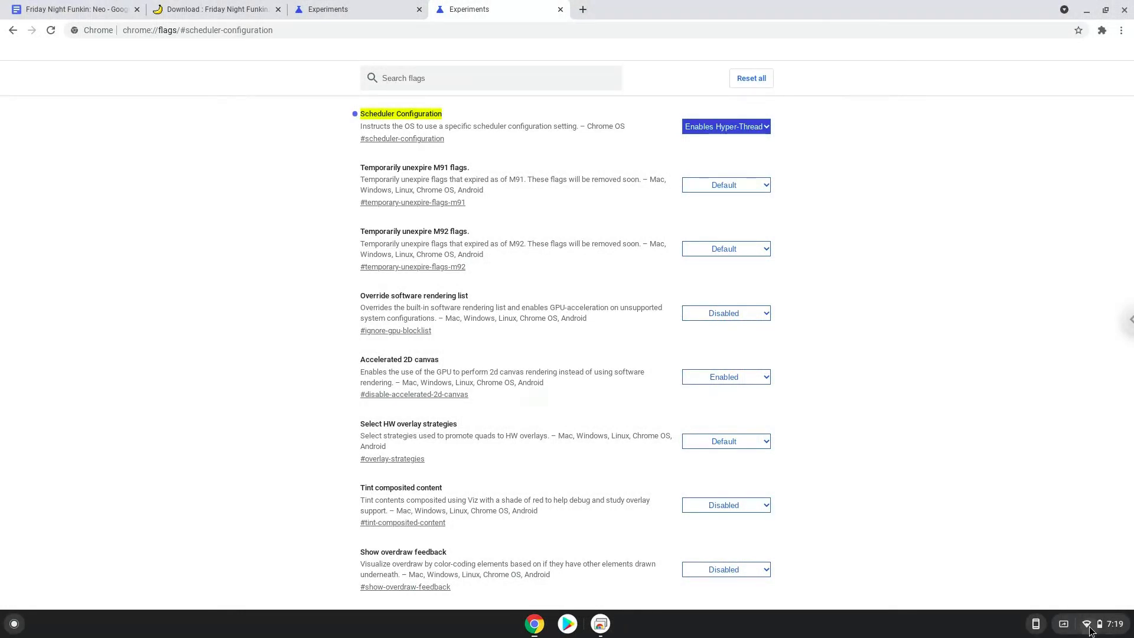
Step: Install Linux from Settings > Developers with the recommended disk size, then close Terminal and Settings
click(1097, 624)
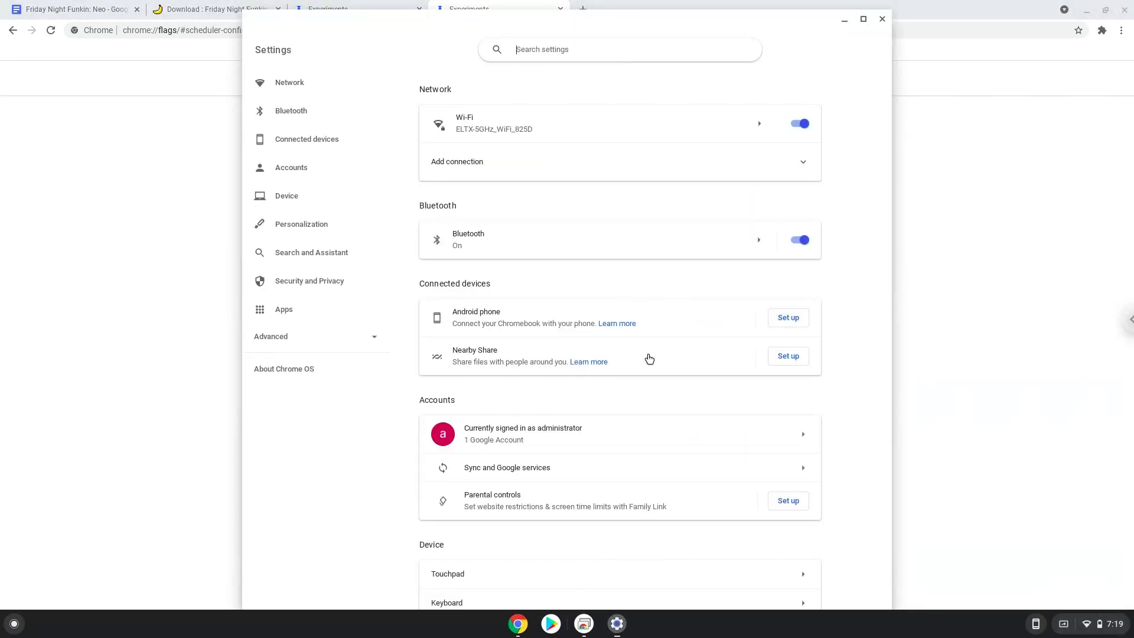
mouse_move(272, 340)
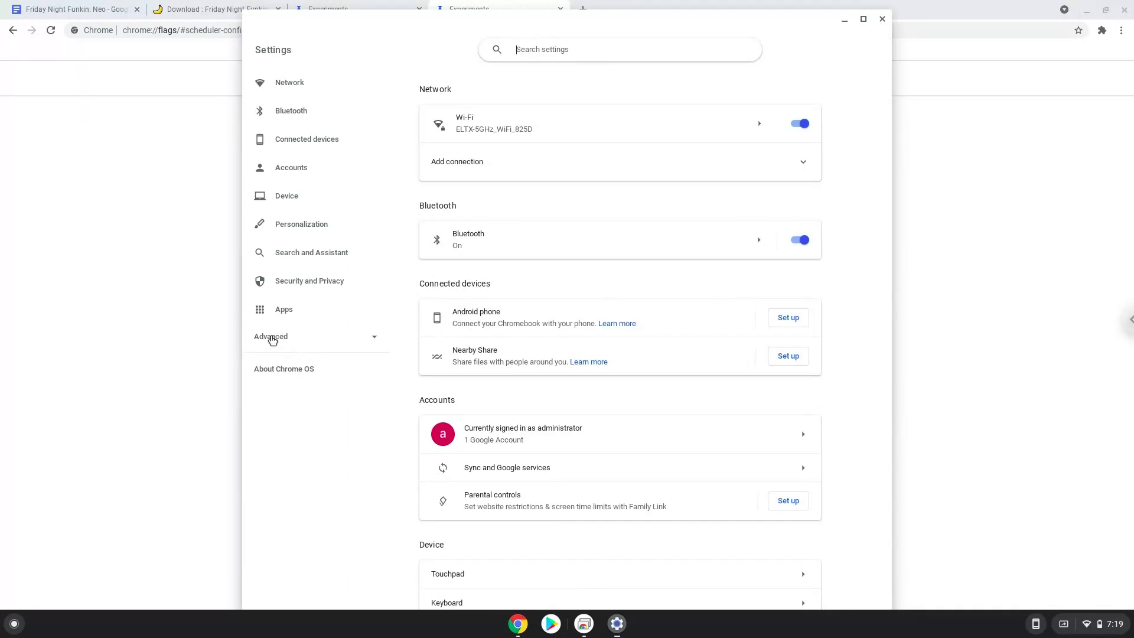
click(271, 336)
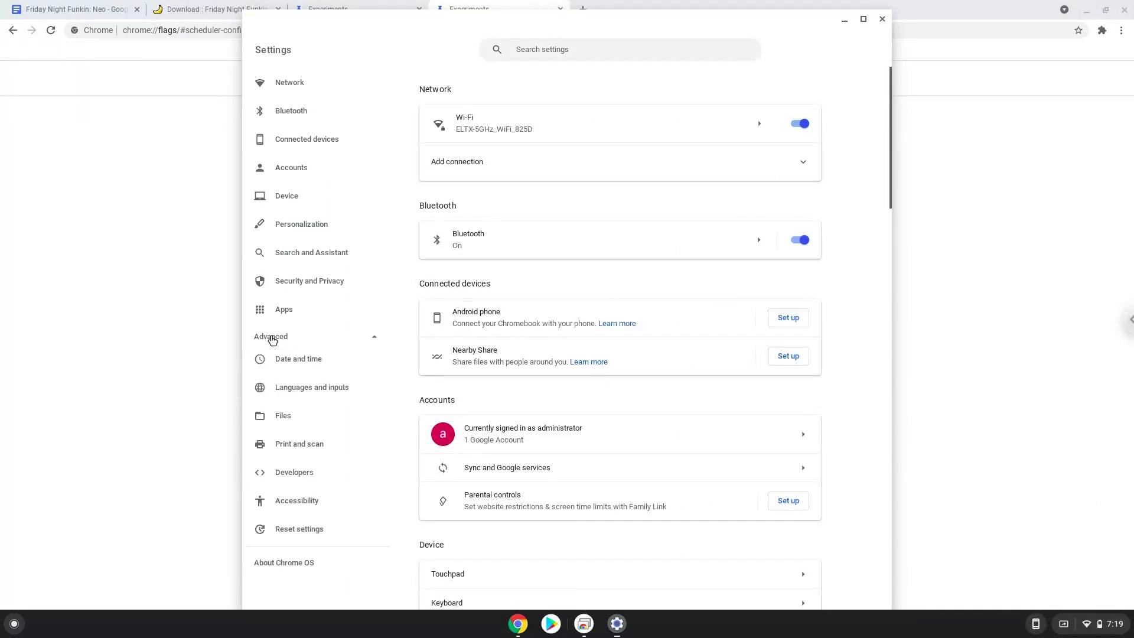
mouse_move(293, 472)
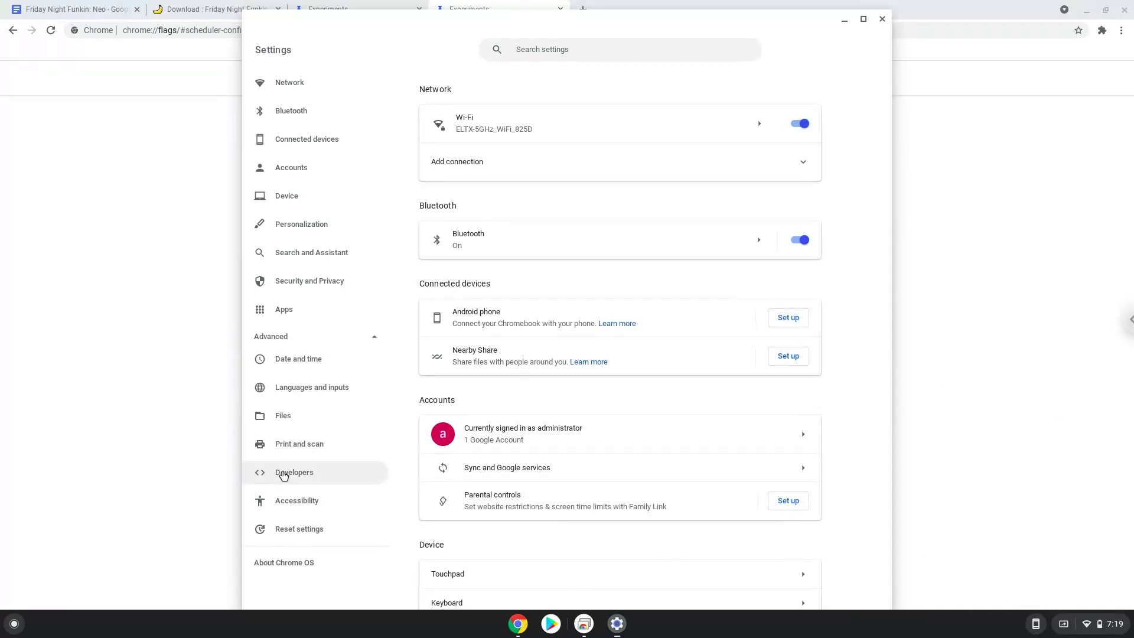
click(293, 471)
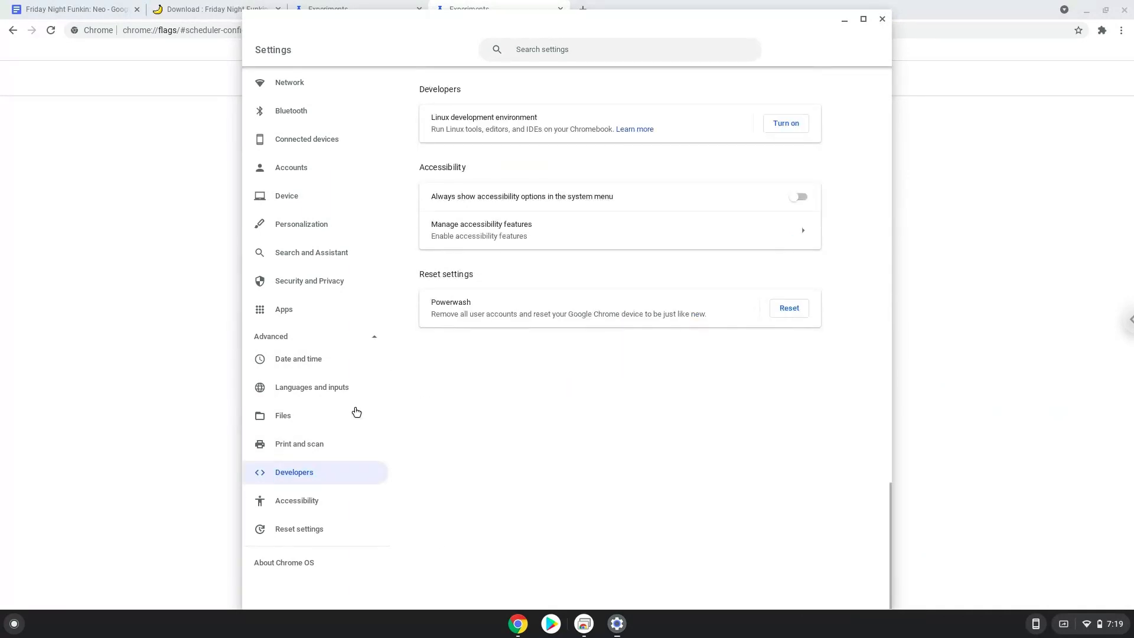
mouse_move(785, 130)
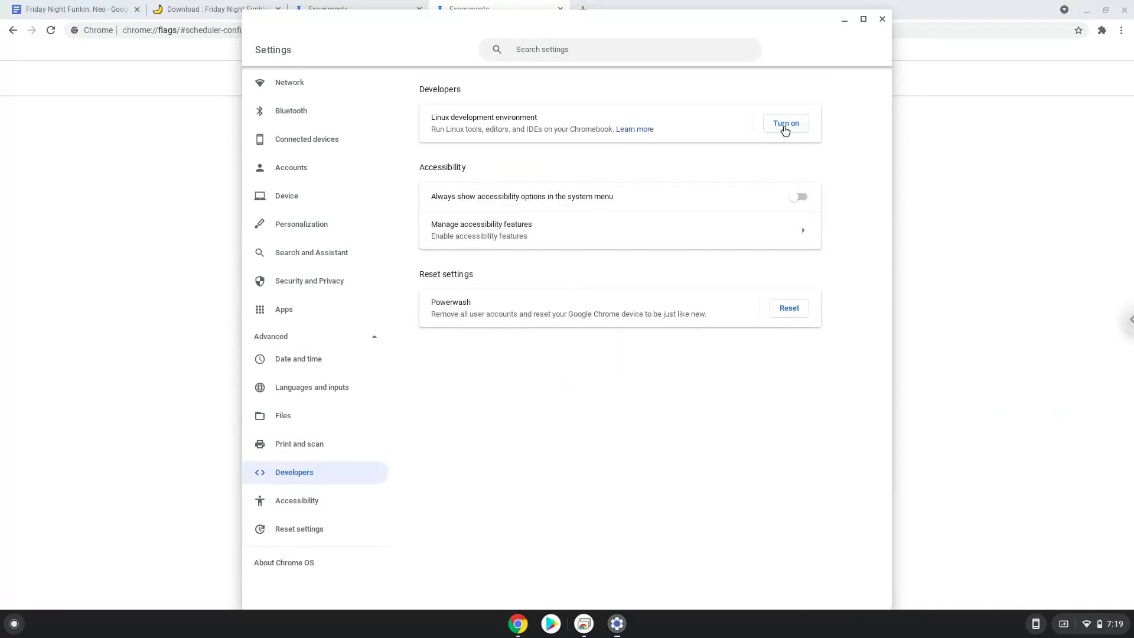
click(785, 123)
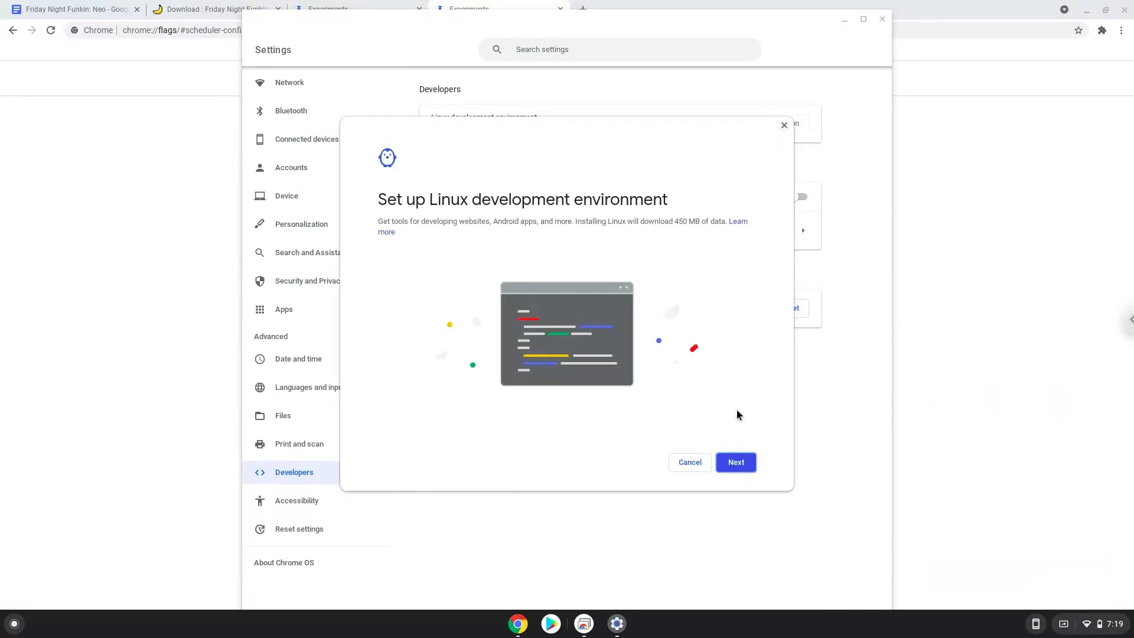
click(735, 462)
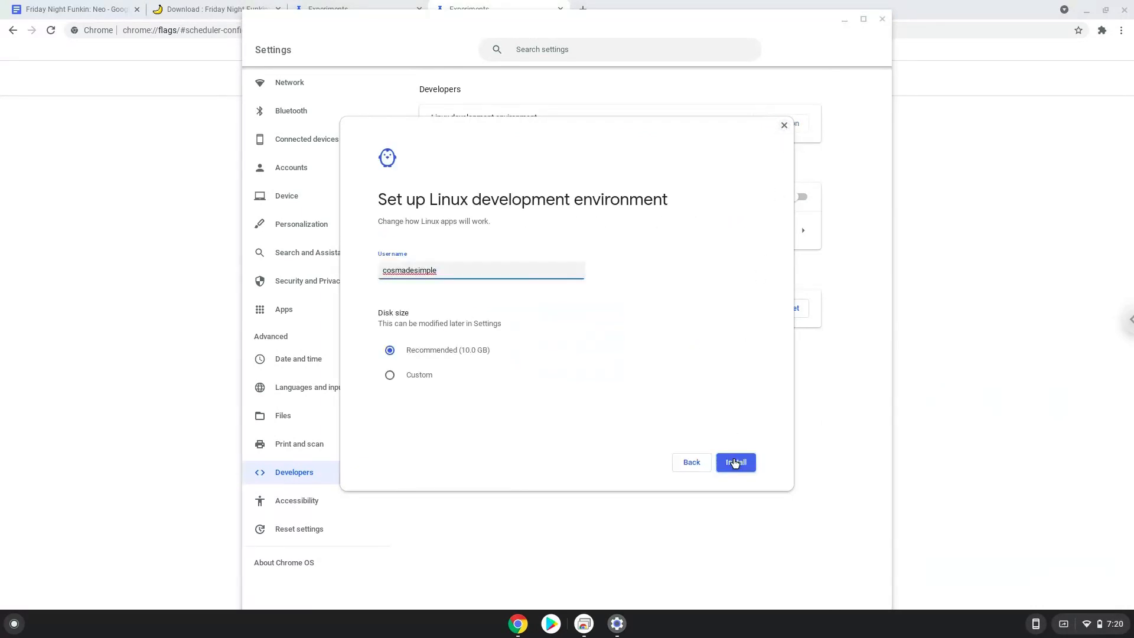
click(735, 462)
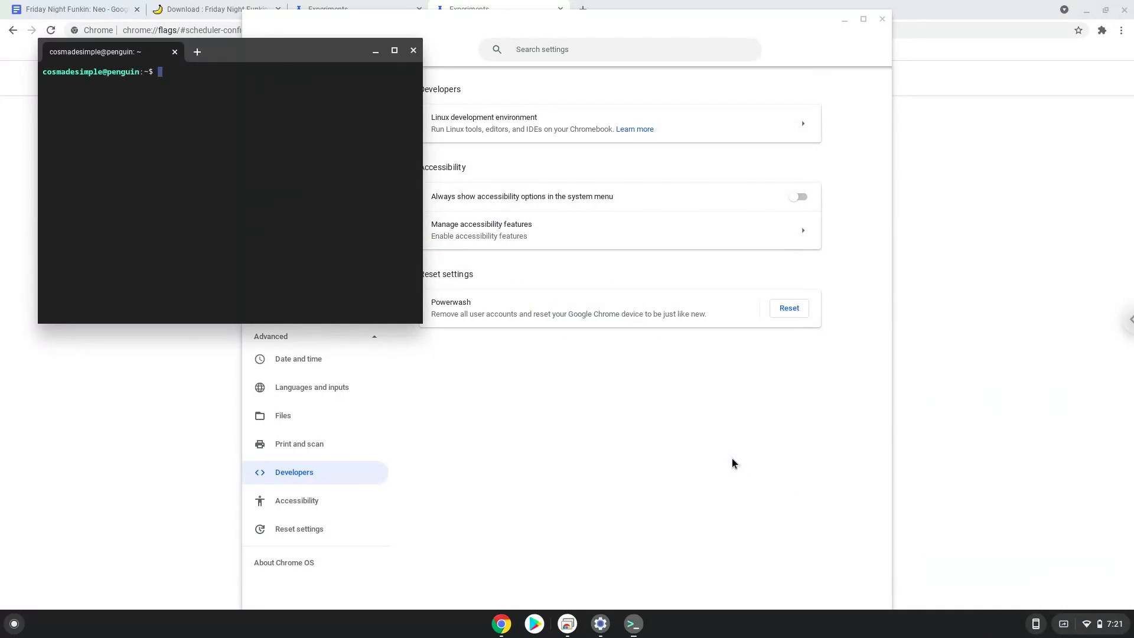
mouse_move(605, 277)
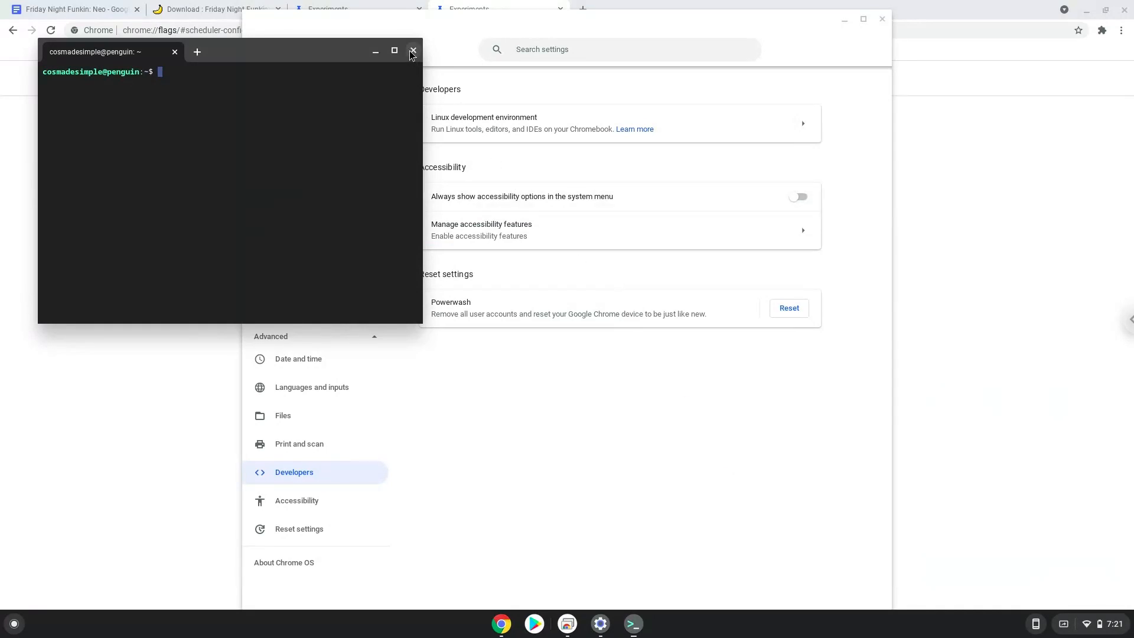
click(412, 52)
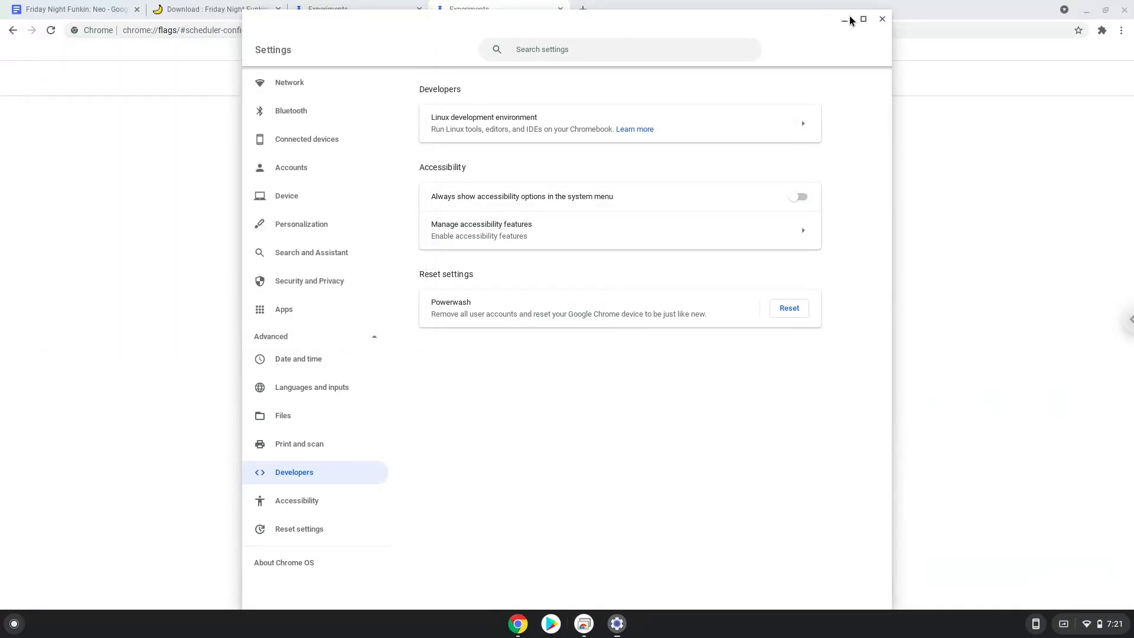
click(882, 19)
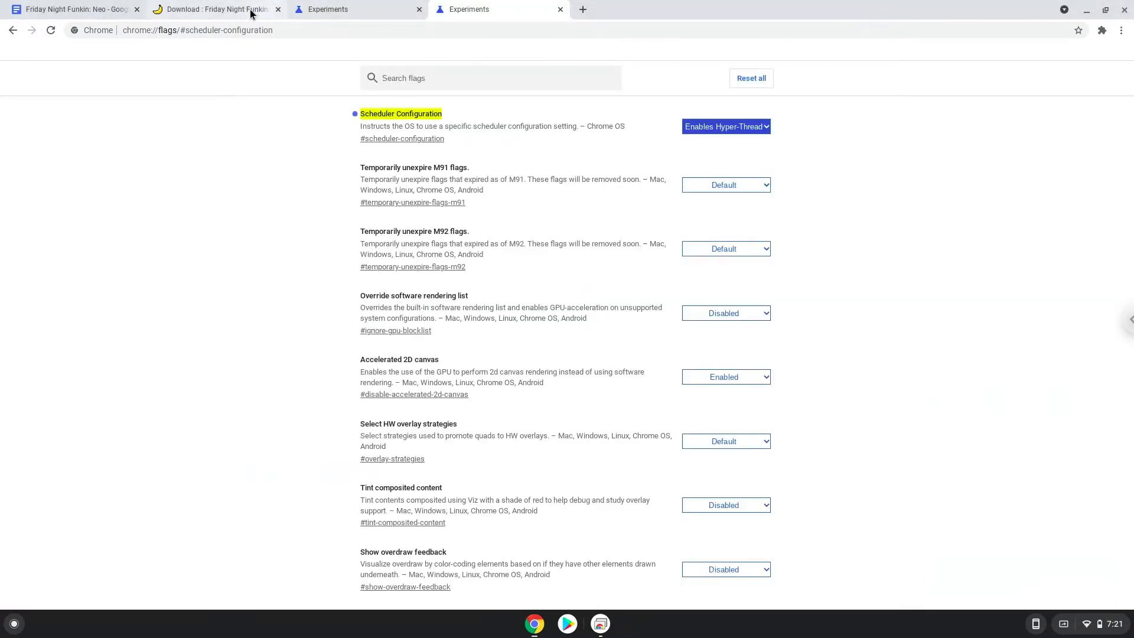
Step: Accept GameBanana's privacy consent and download fnf_neo_ver_31.zip (265 MB)
click(216, 9)
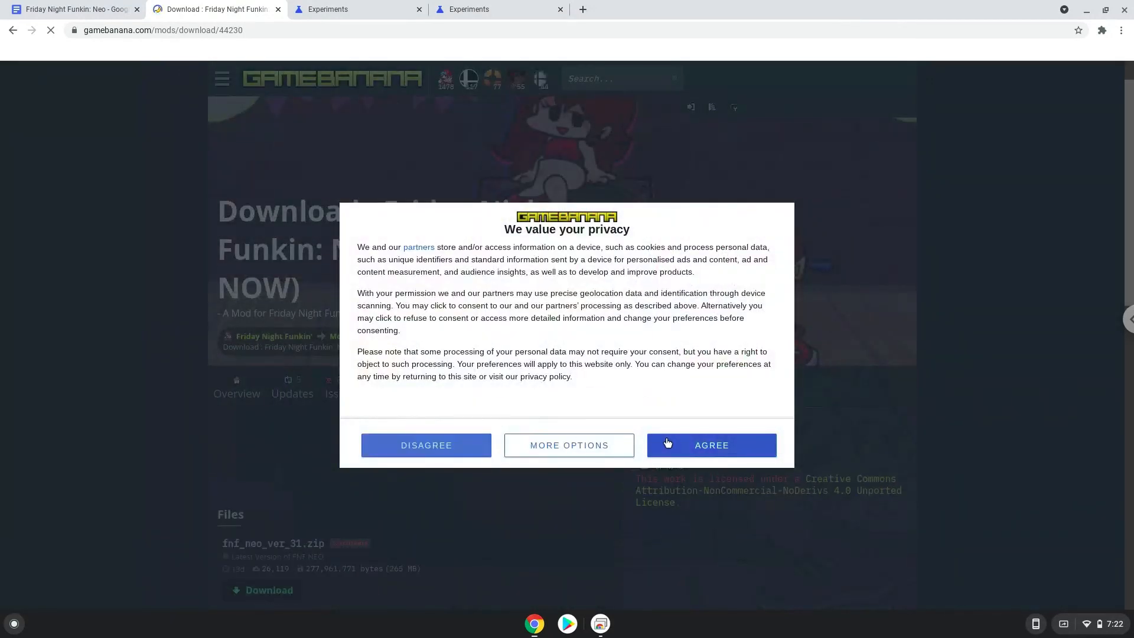
click(710, 444)
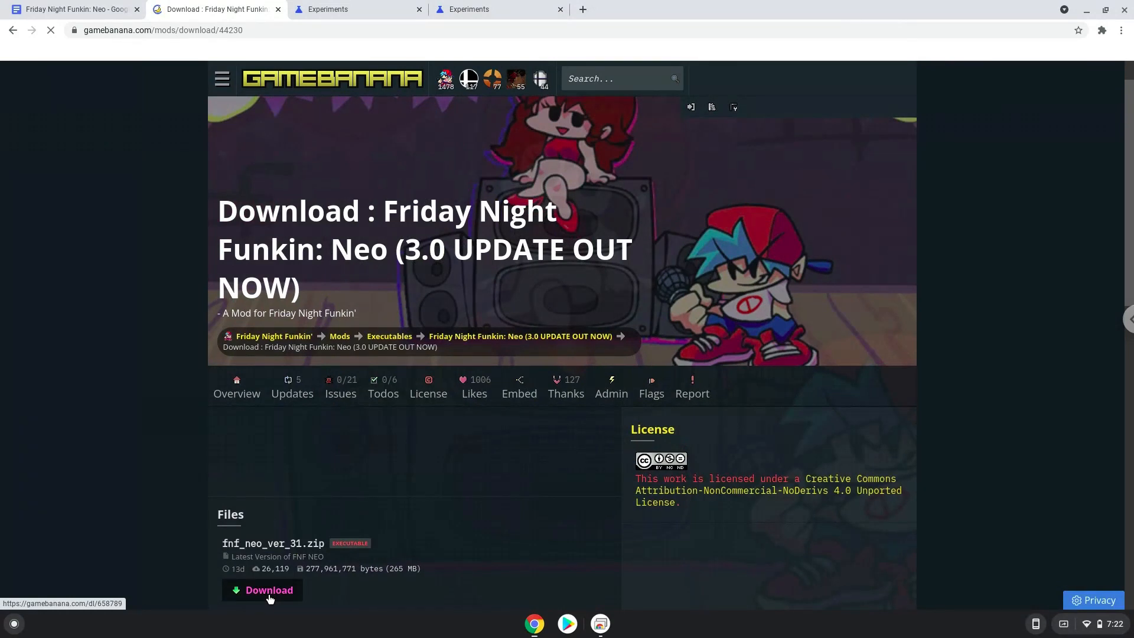
click(268, 591)
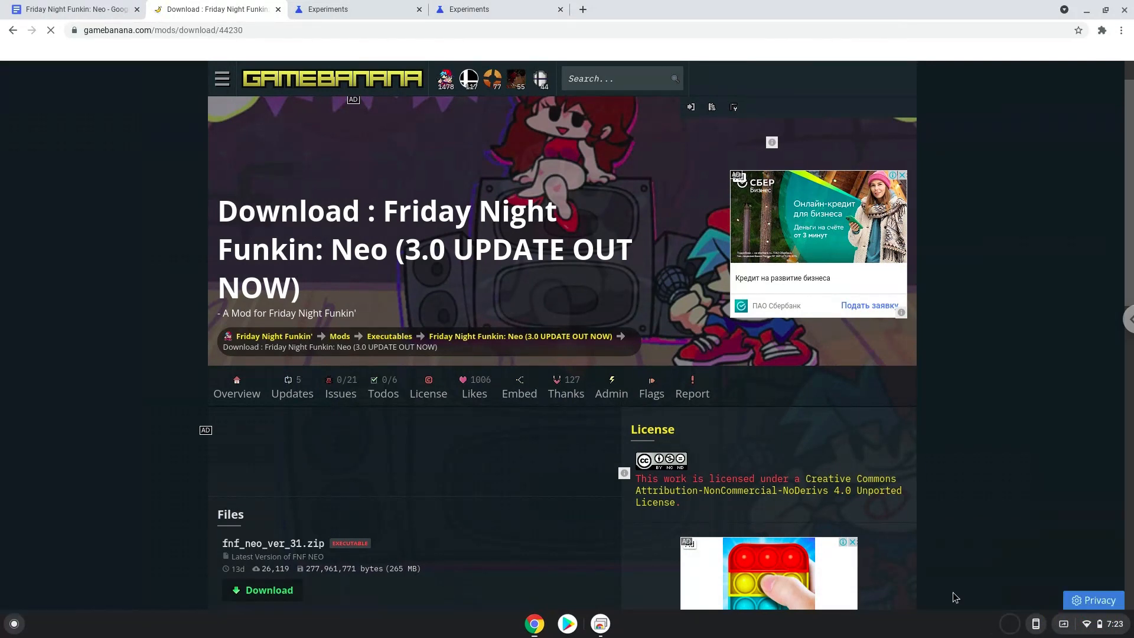
click(261, 590)
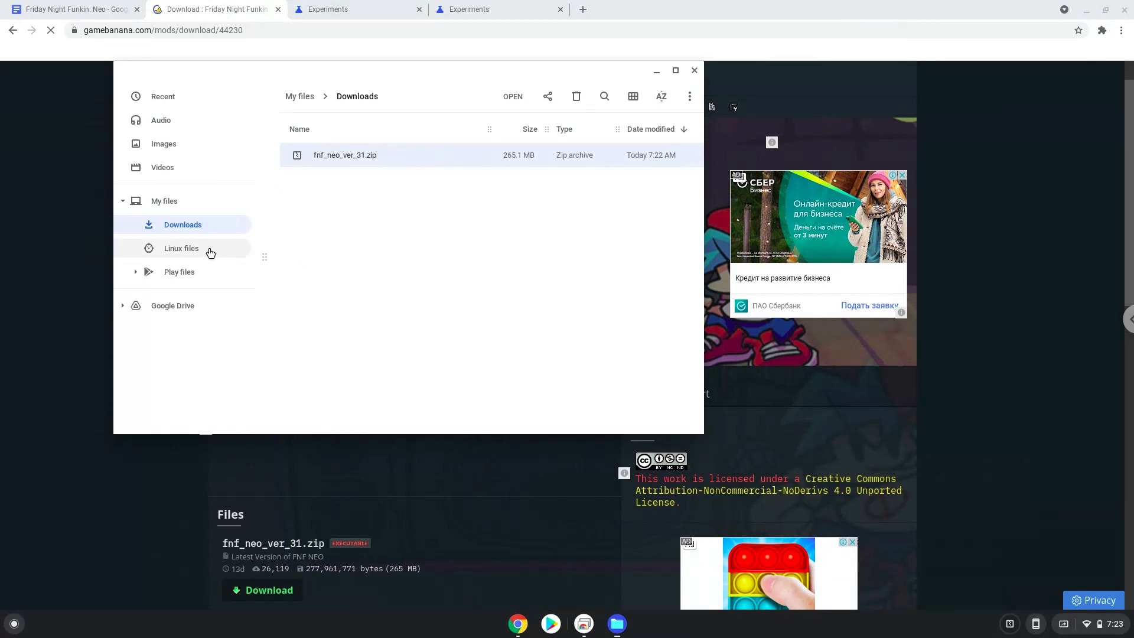
Step: Paste fnf_neo_ver_31.zip into the Linux files folder and close the Files window
click(181, 248)
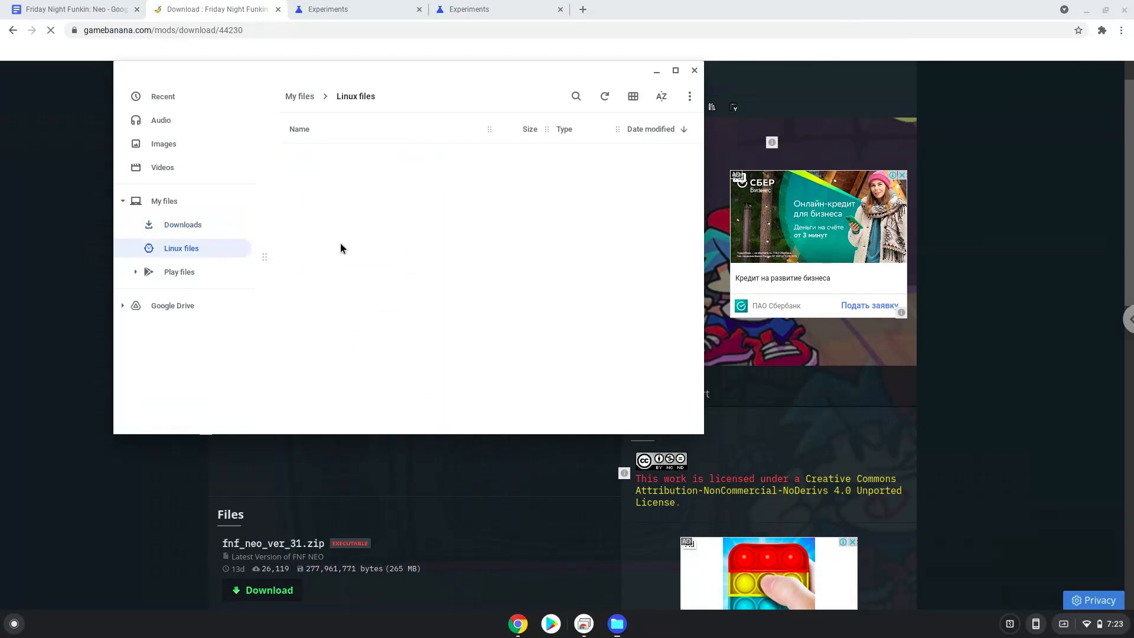
right_click(341, 248)
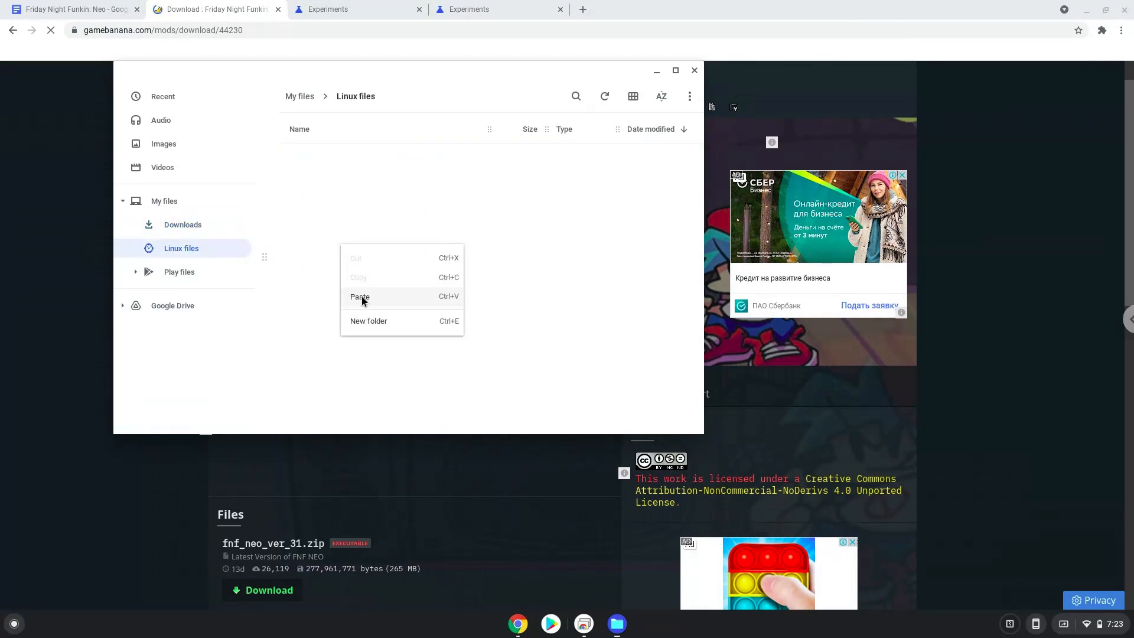
click(360, 296)
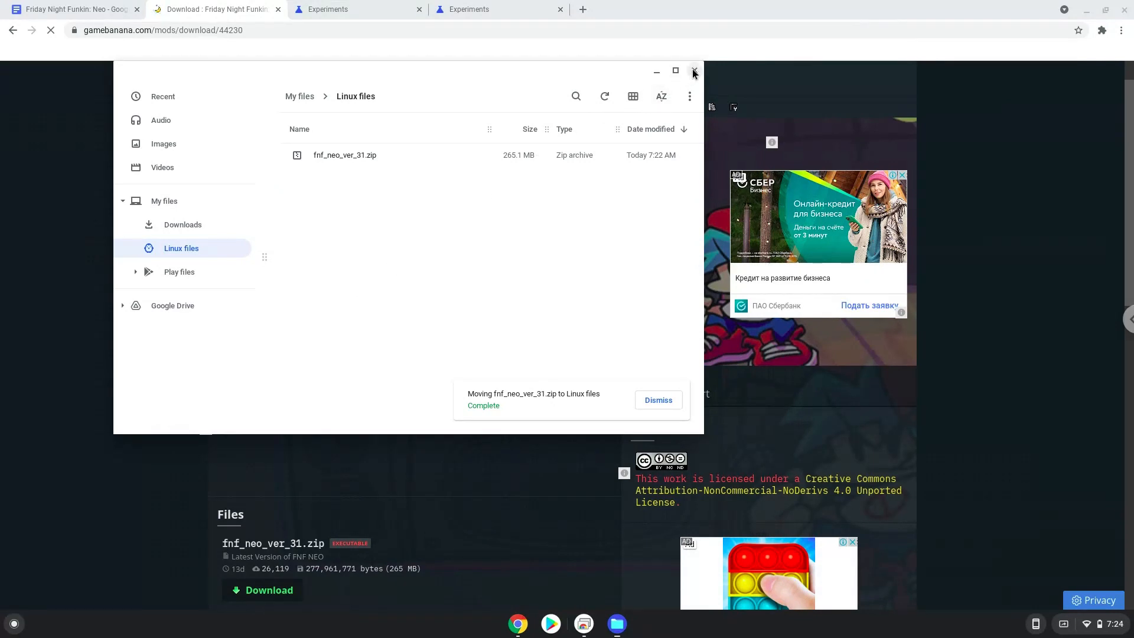
click(692, 71)
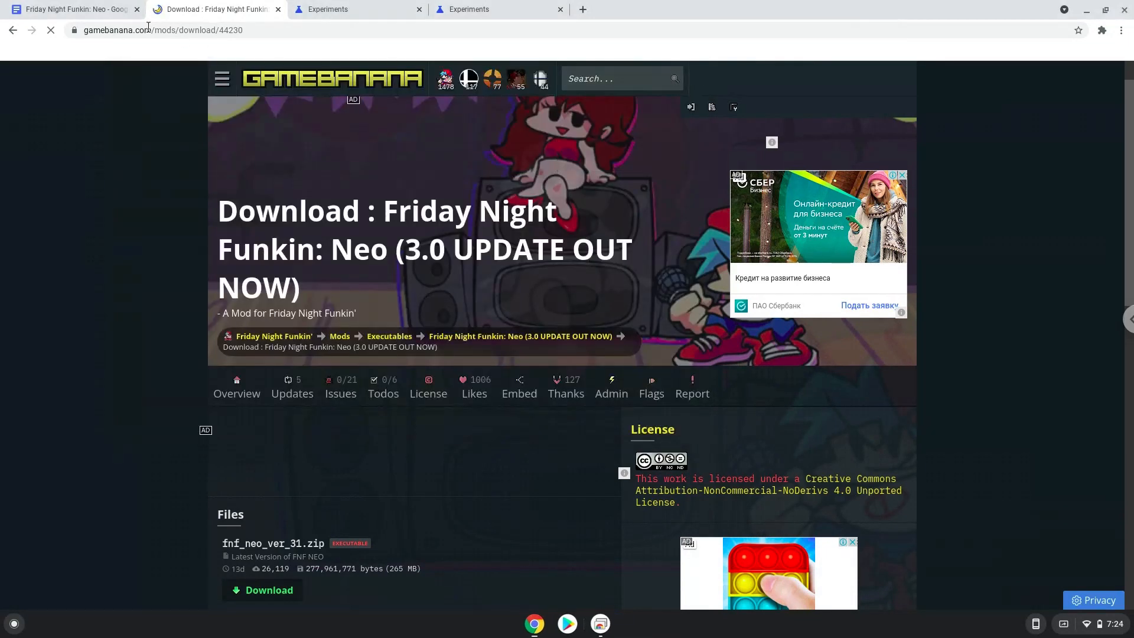
Step: Copy the 'sudo dpkg --add-architecture i386' line from the notes and search the launcher for Terminal
click(72, 9)
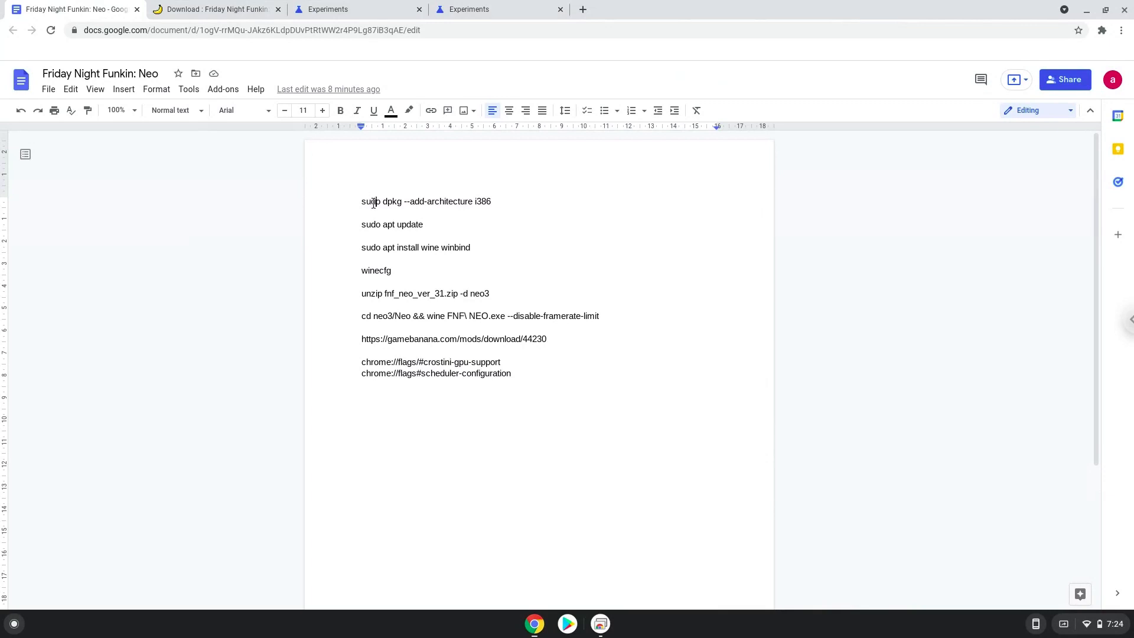
right_click(426, 201)
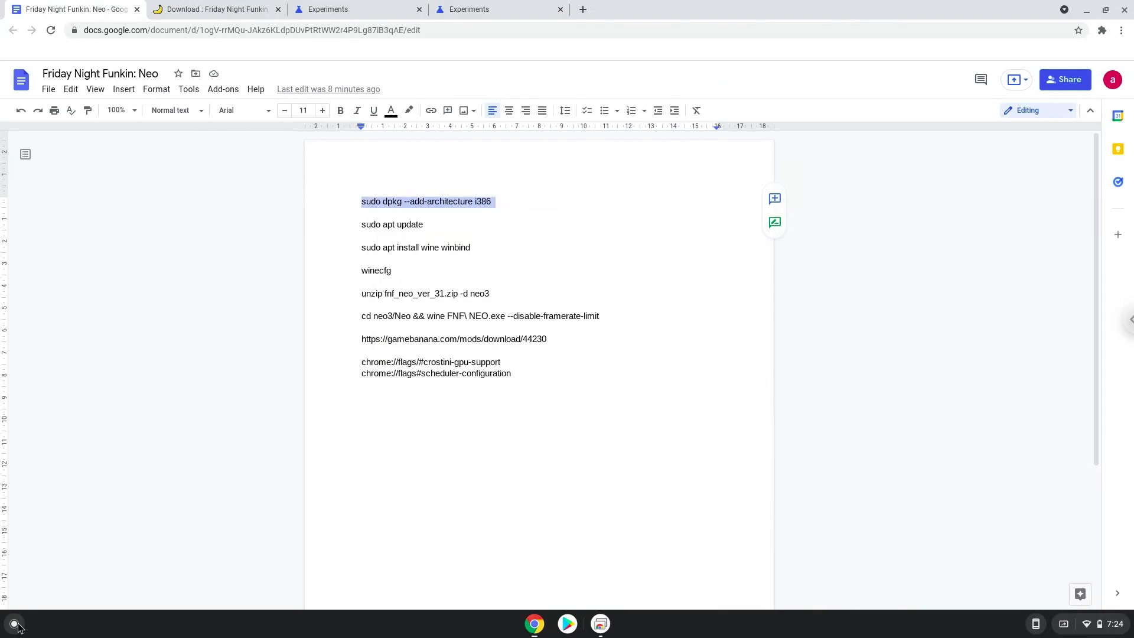
click(14, 623)
text(ter)
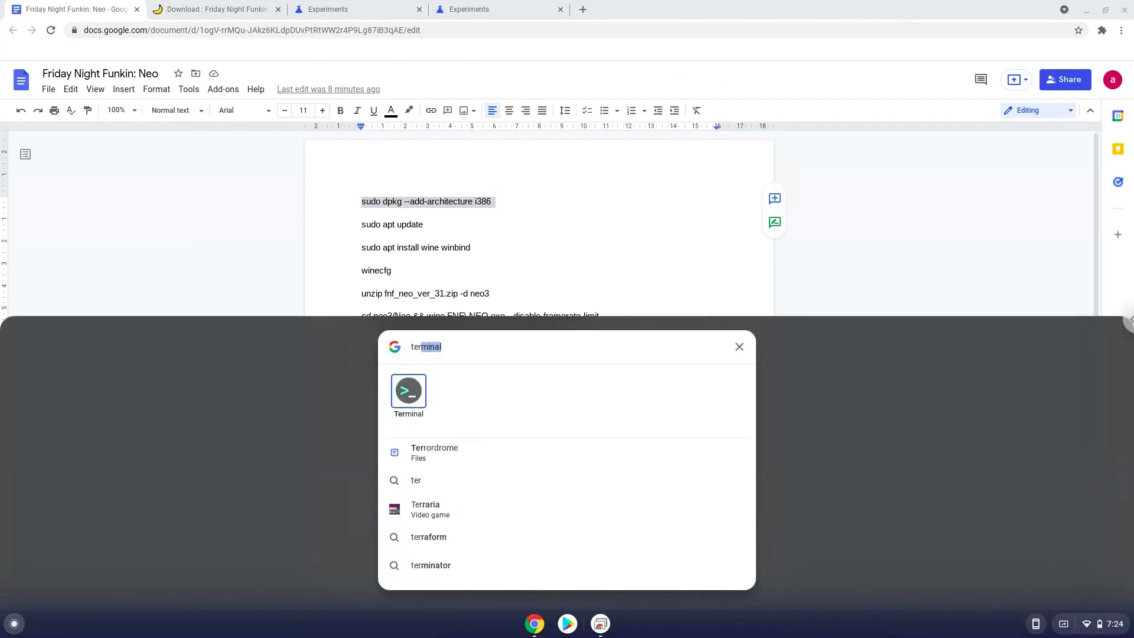
mouse_move(407, 394)
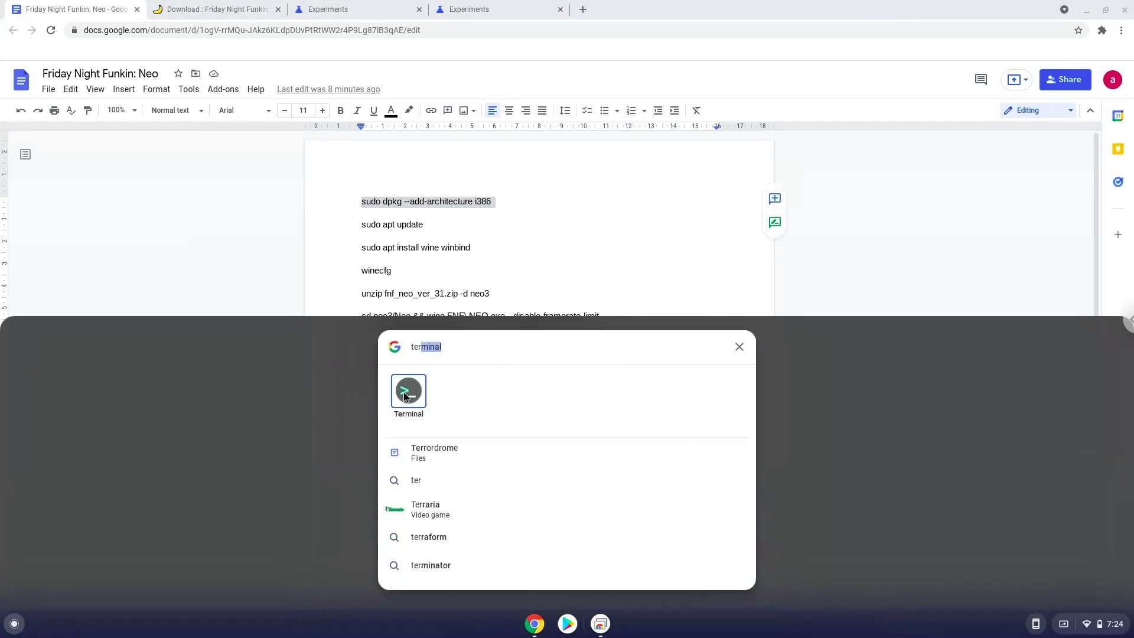
Step: Launch Terminal to a shell prompt, then minimize it to bring the notes back
click(408, 391)
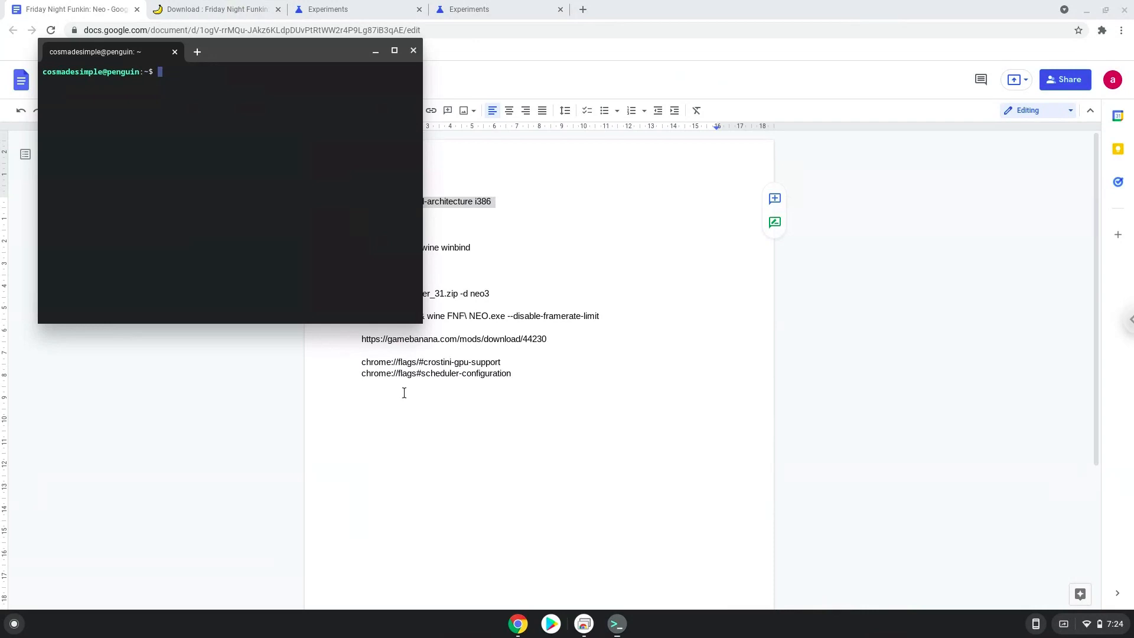
mouse_move(376, 297)
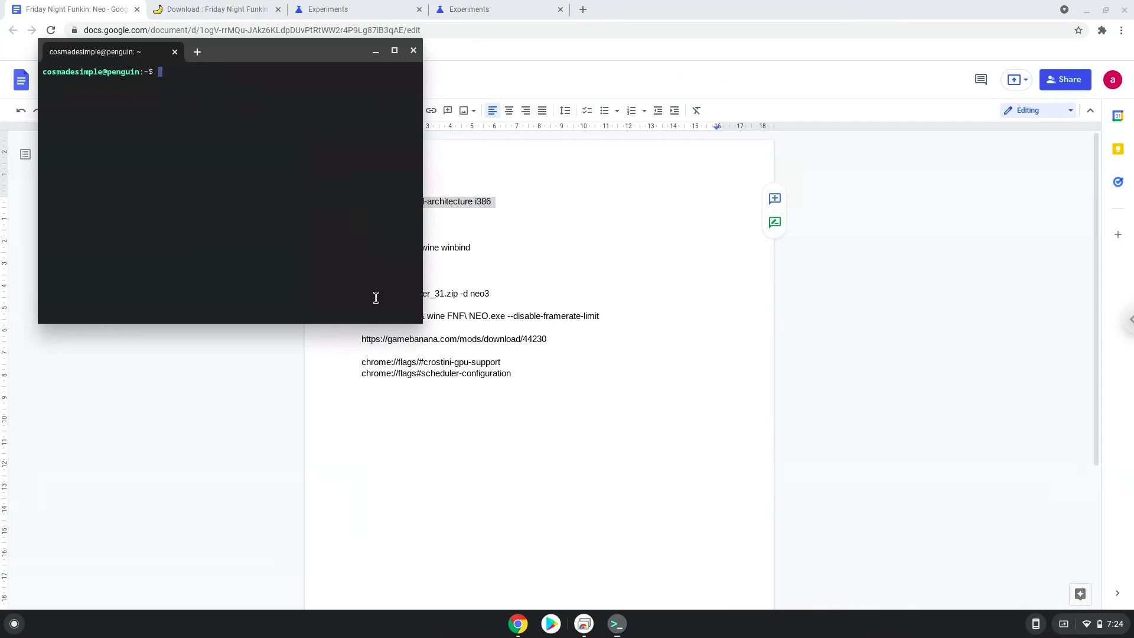
mouse_move(281, 62)
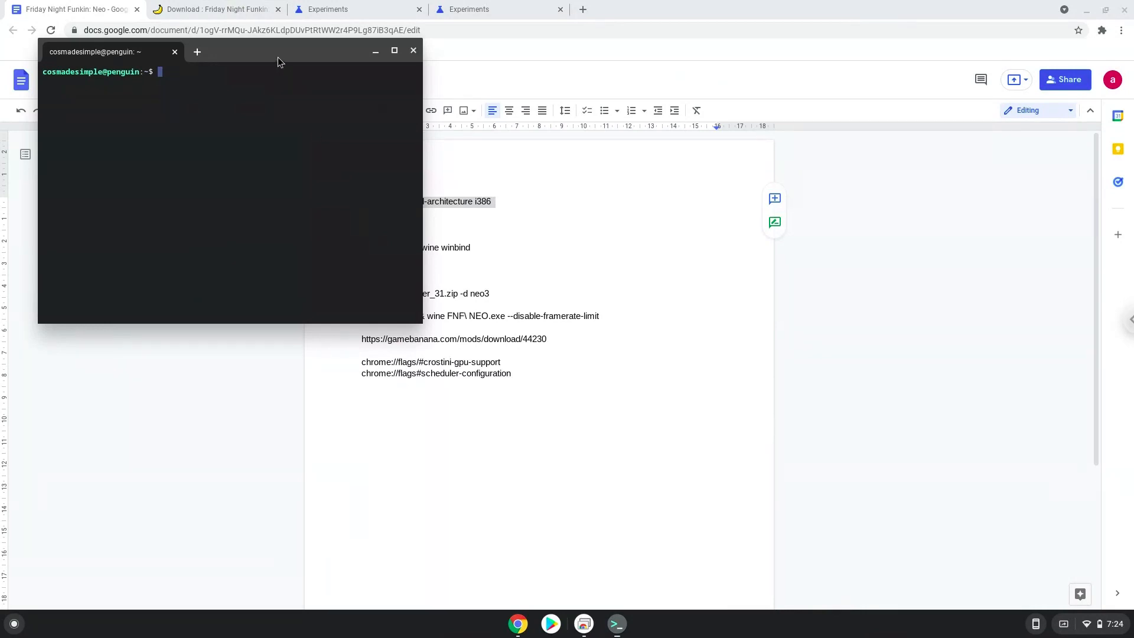
click(413, 50)
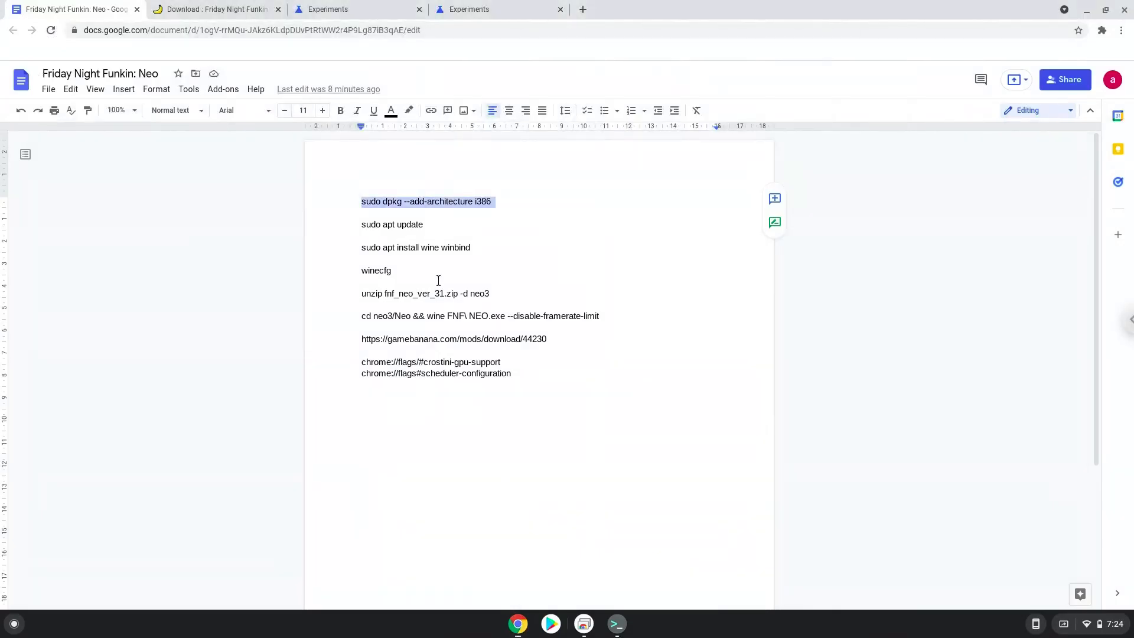
Step: Copy 'sudo apt update' from the notes, run it in Terminal and answer y
double_click(410, 224)
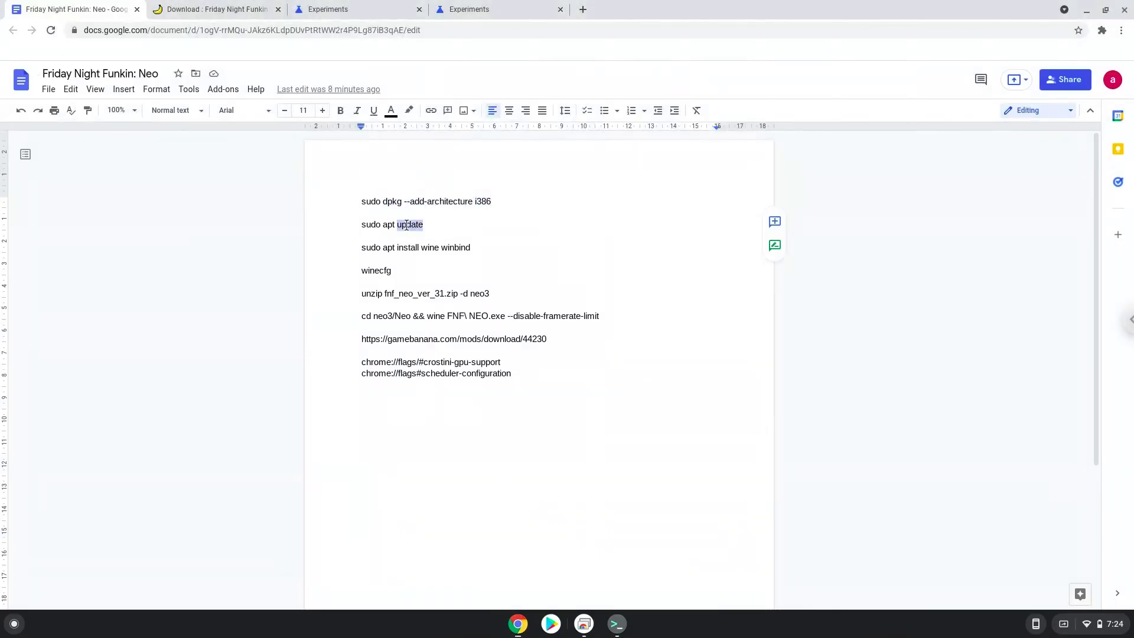
right_click(406, 224)
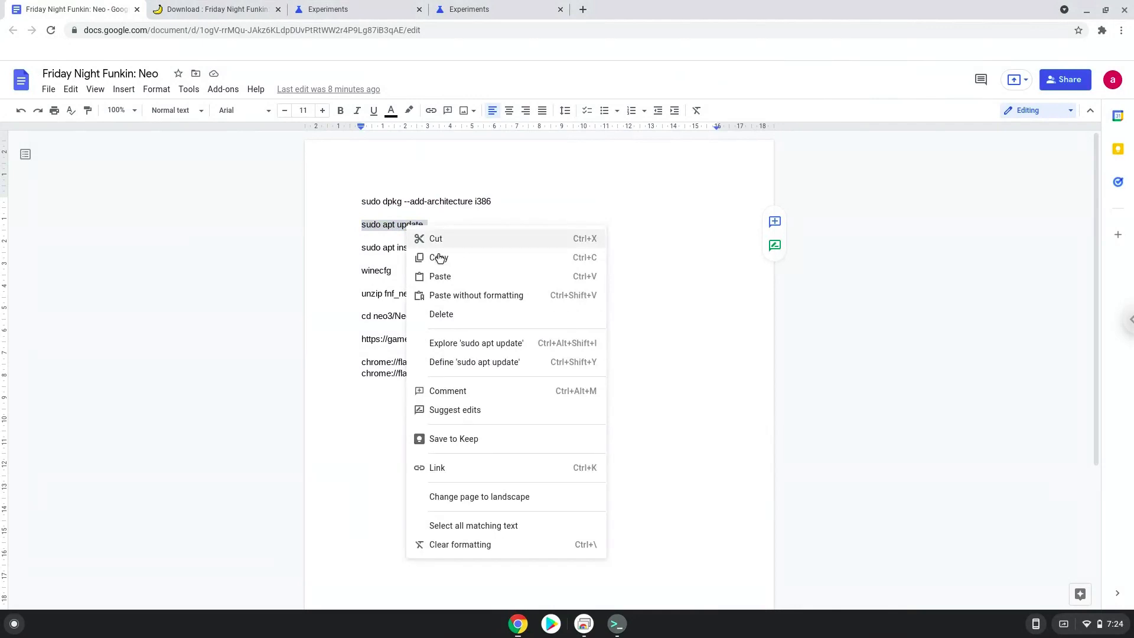
click(438, 257)
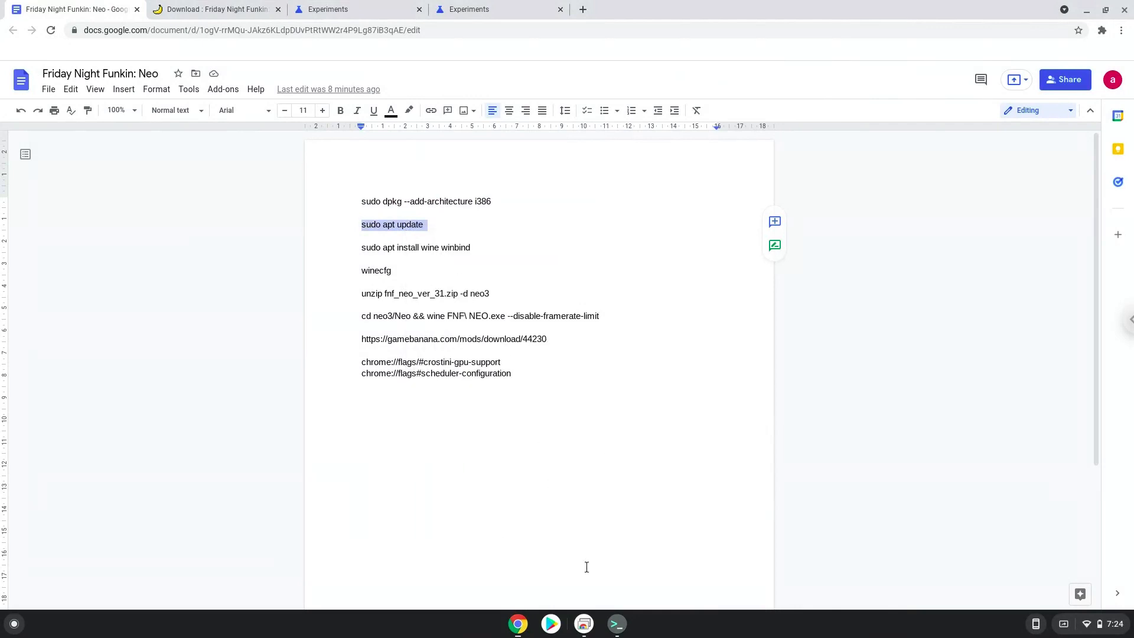
click(616, 624)
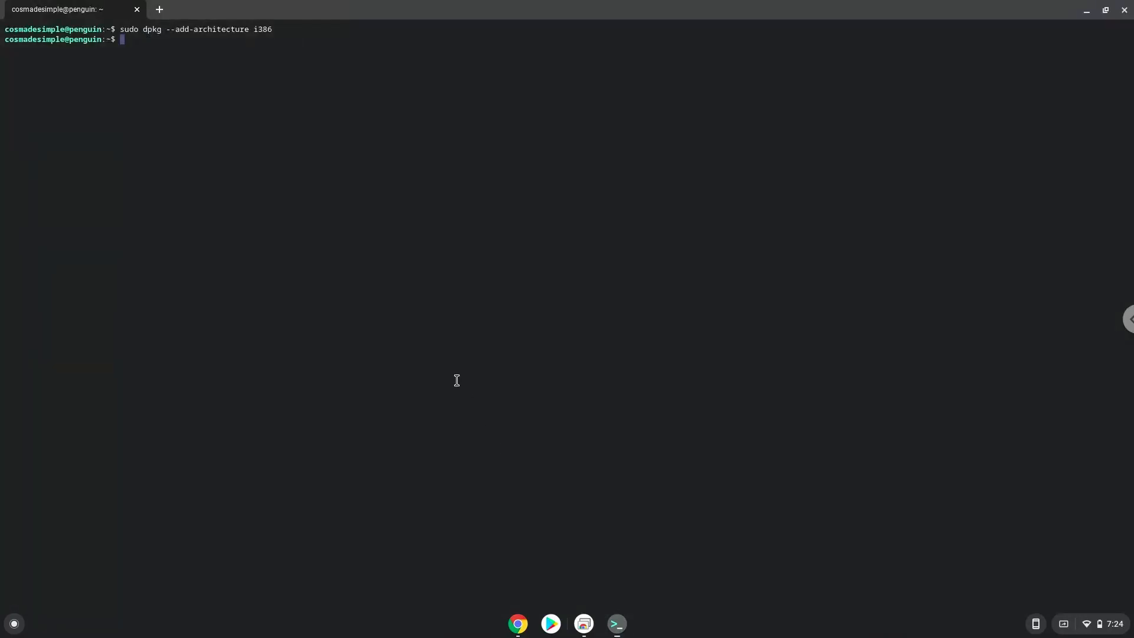
key(Return)
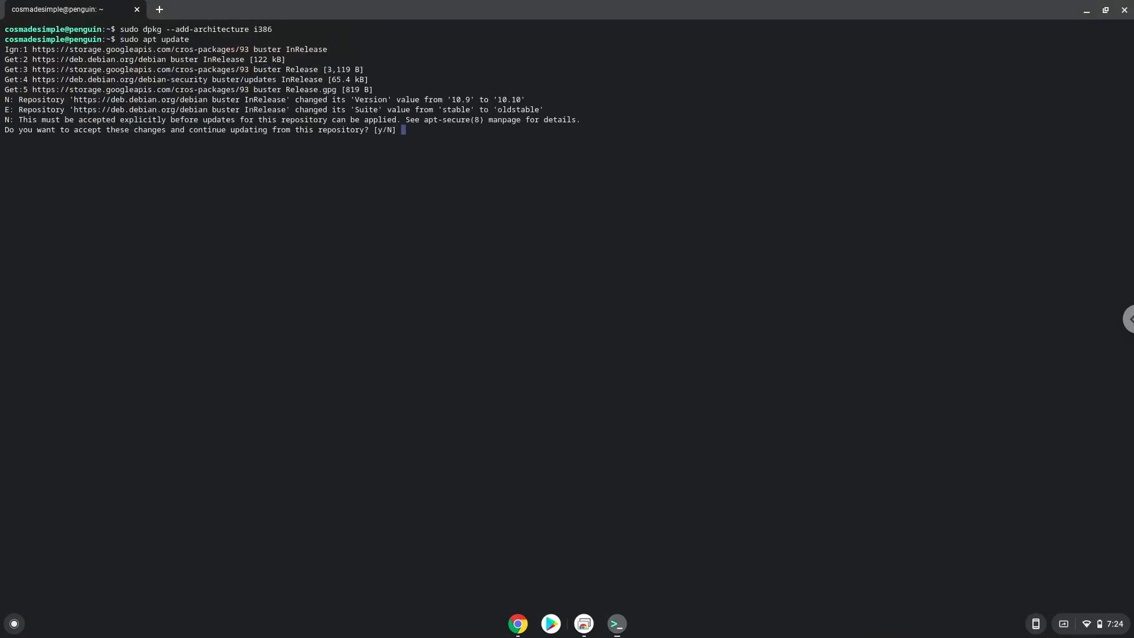
text(y)
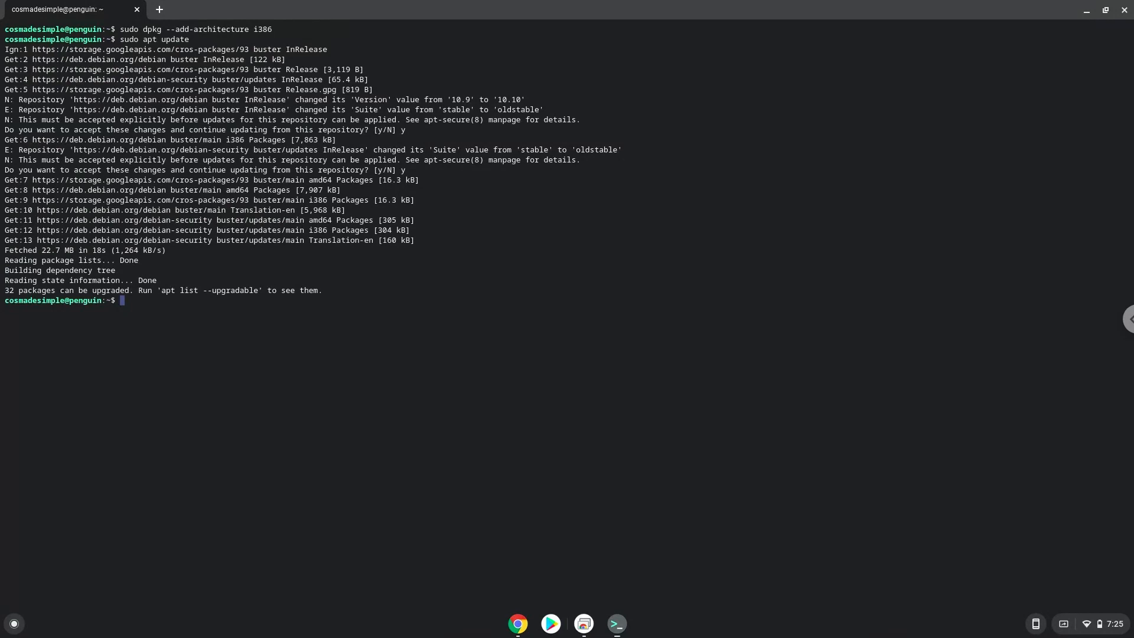
mouse_move(473, 560)
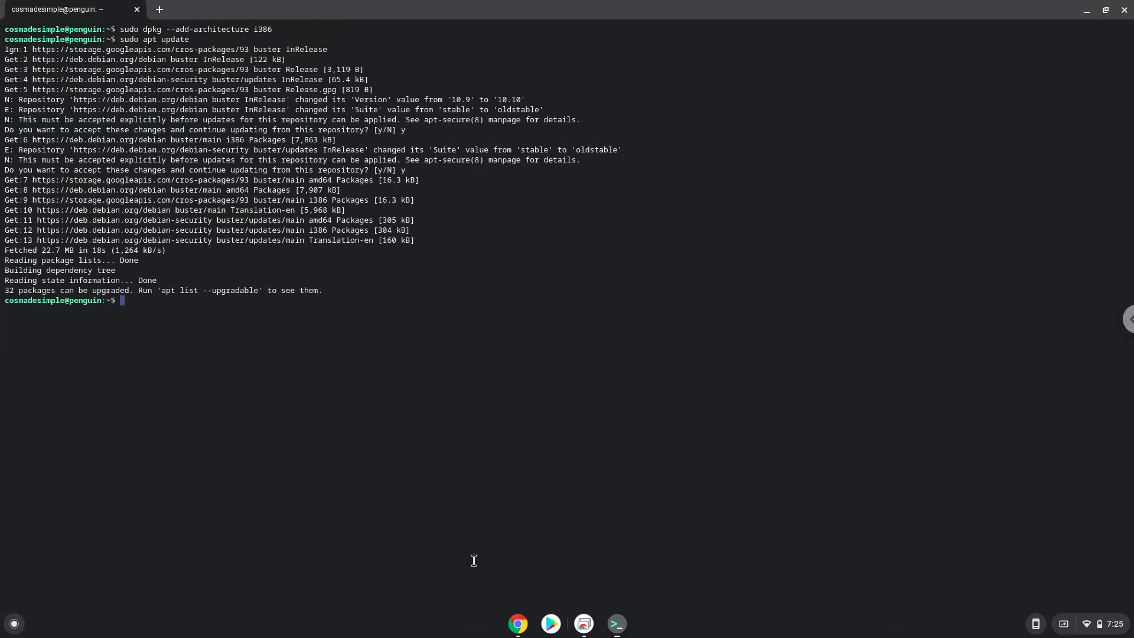
mouse_move(518, 623)
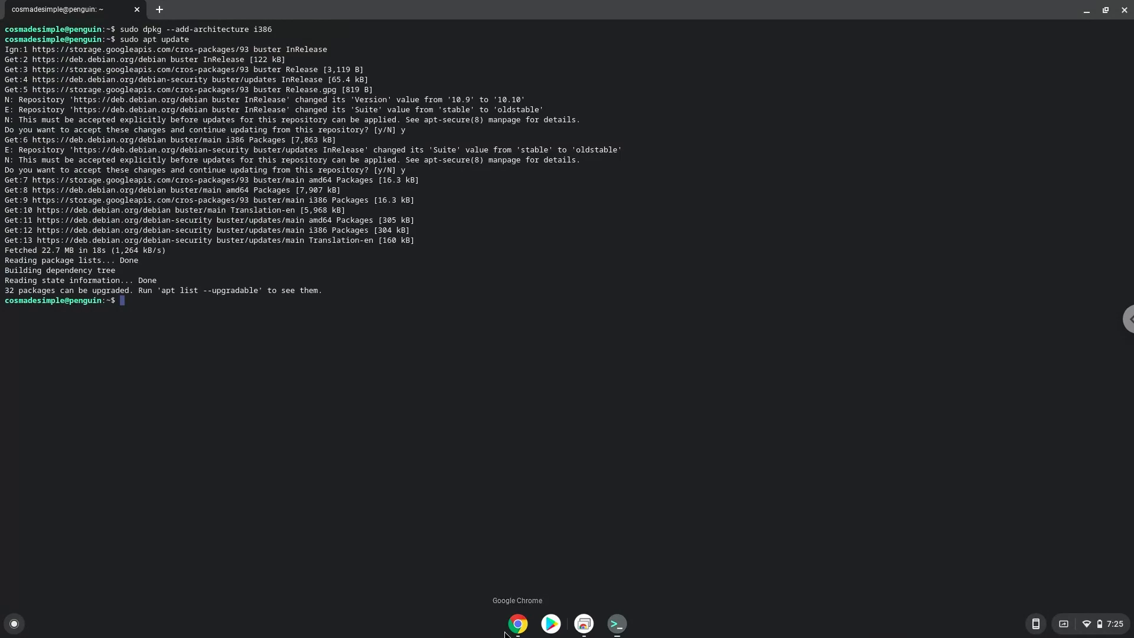
Step: Copy 'sudo apt install wine winbind' into Terminal, confirm with y and let it finish
click(518, 624)
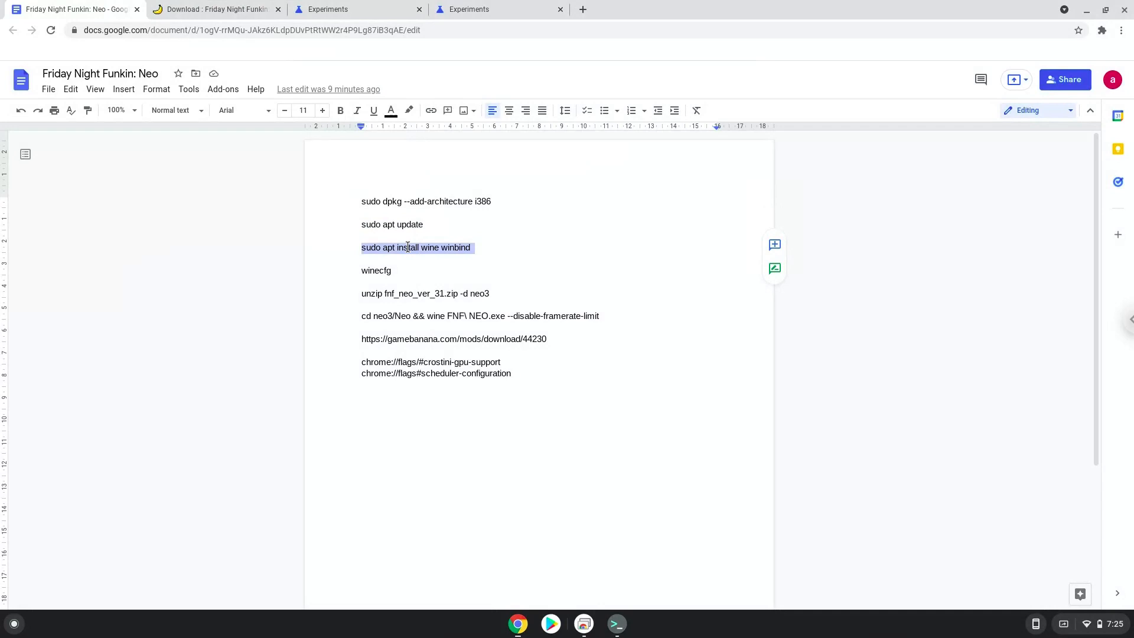
right_click(416, 247)
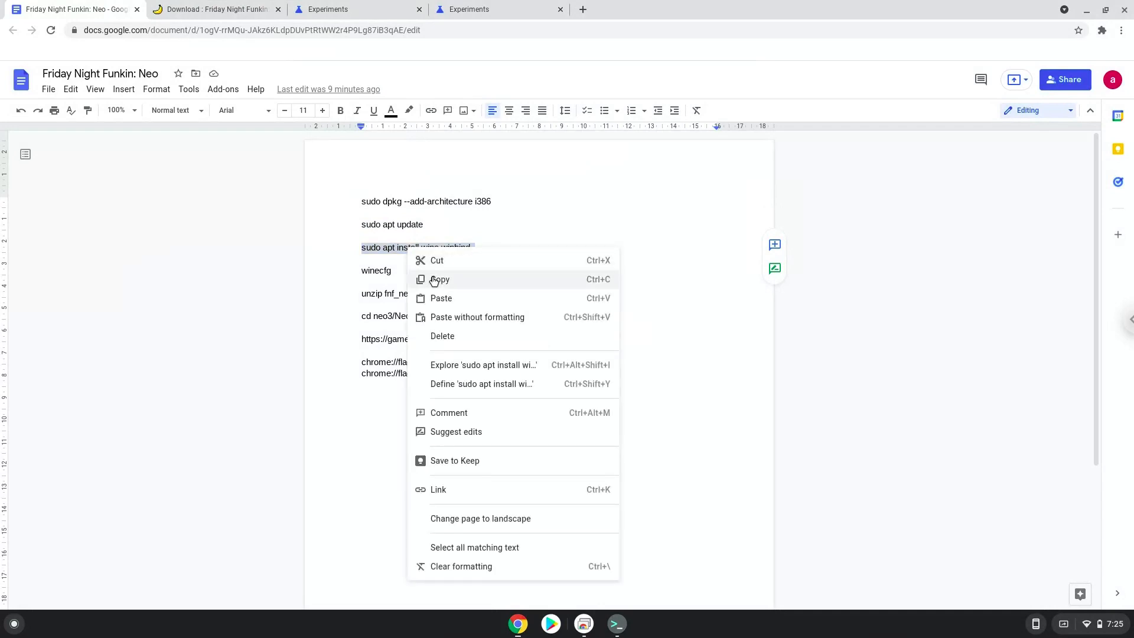
click(439, 279)
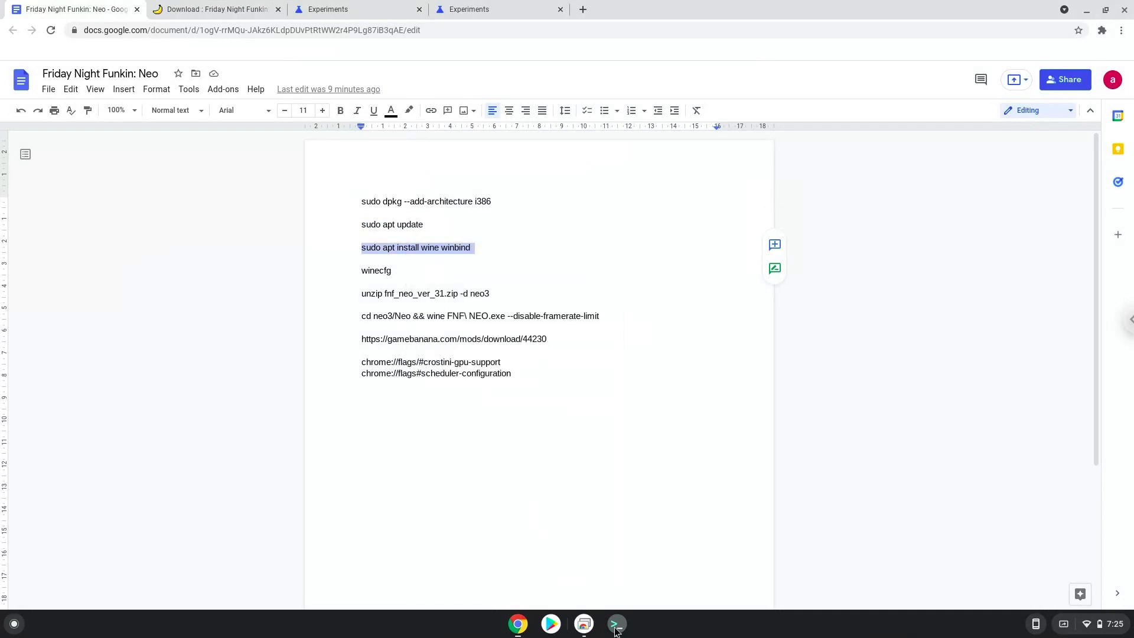
click(616, 624)
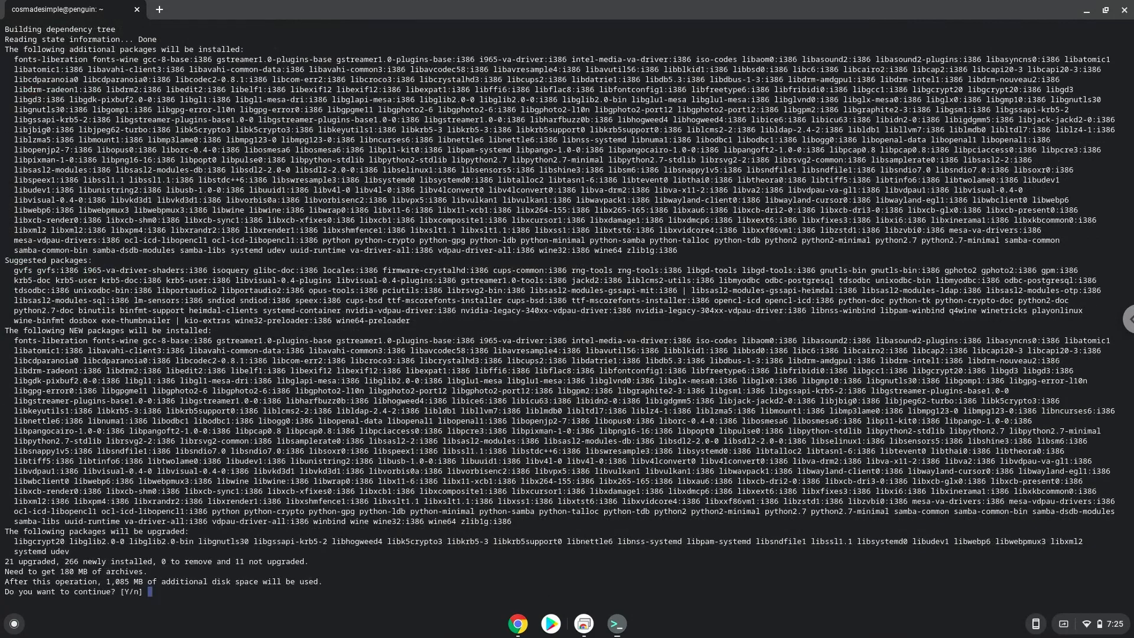
text(y)
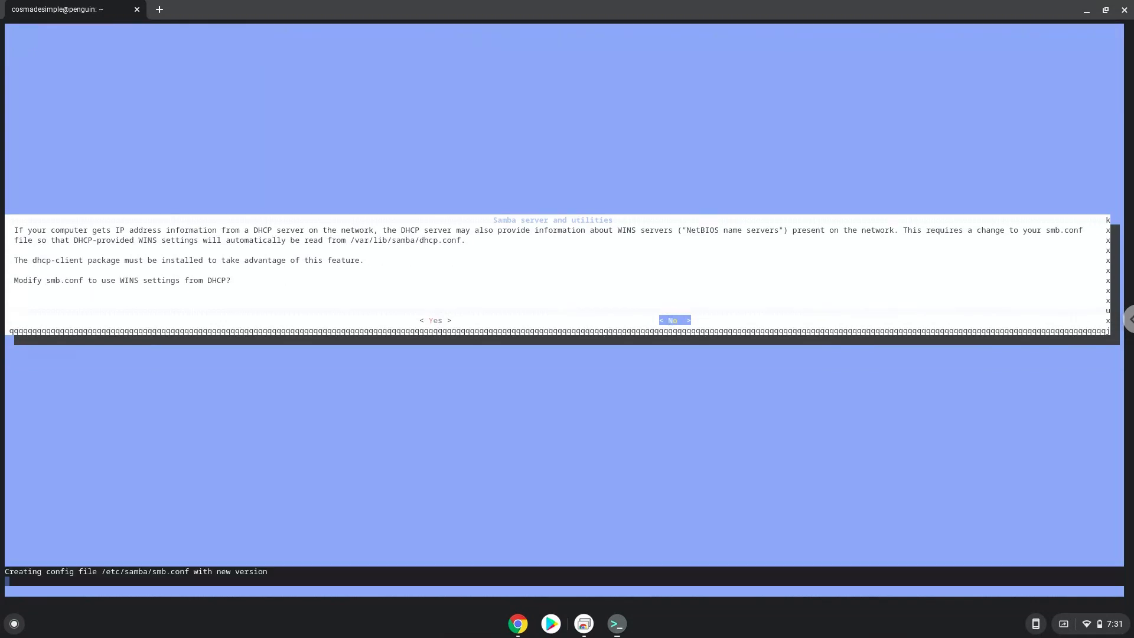
click(673, 320)
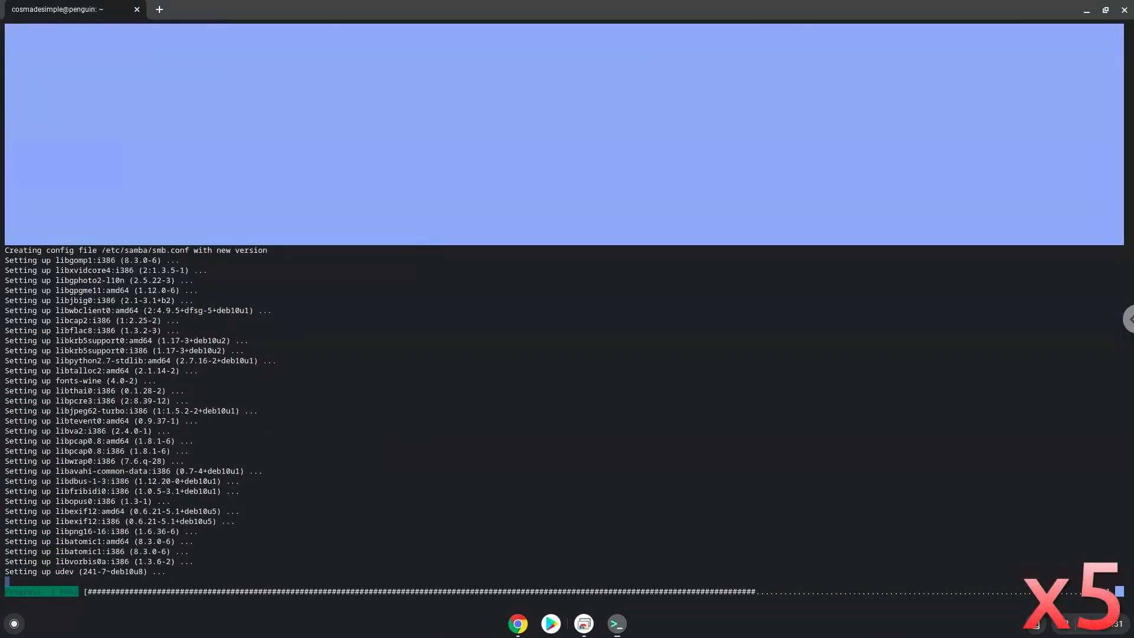
scroll(down, 3)
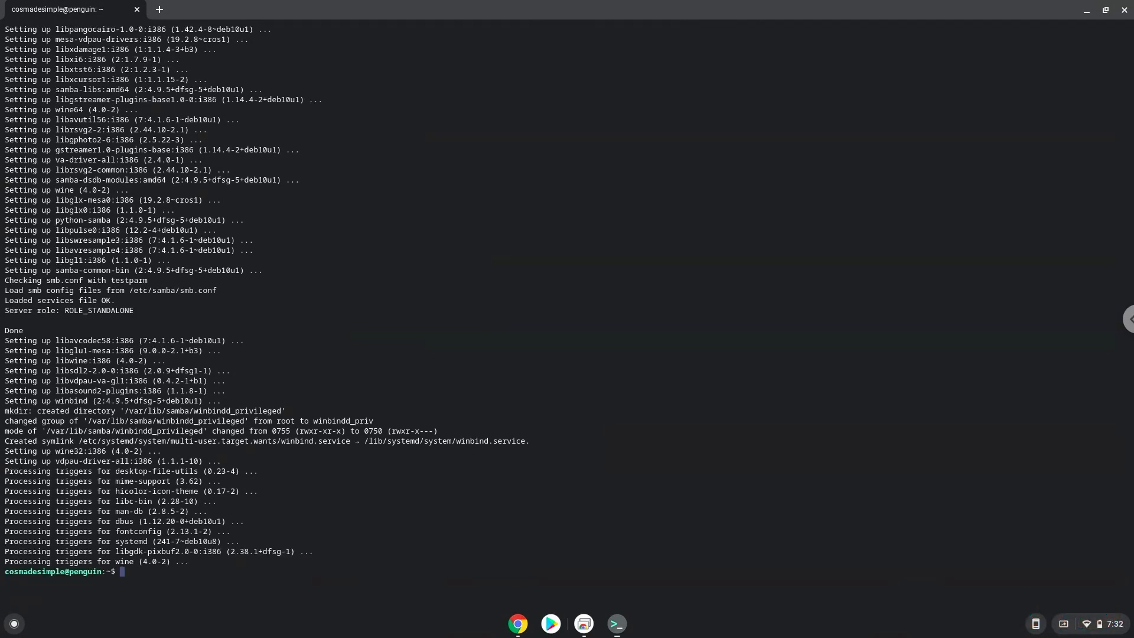
mouse_move(518, 622)
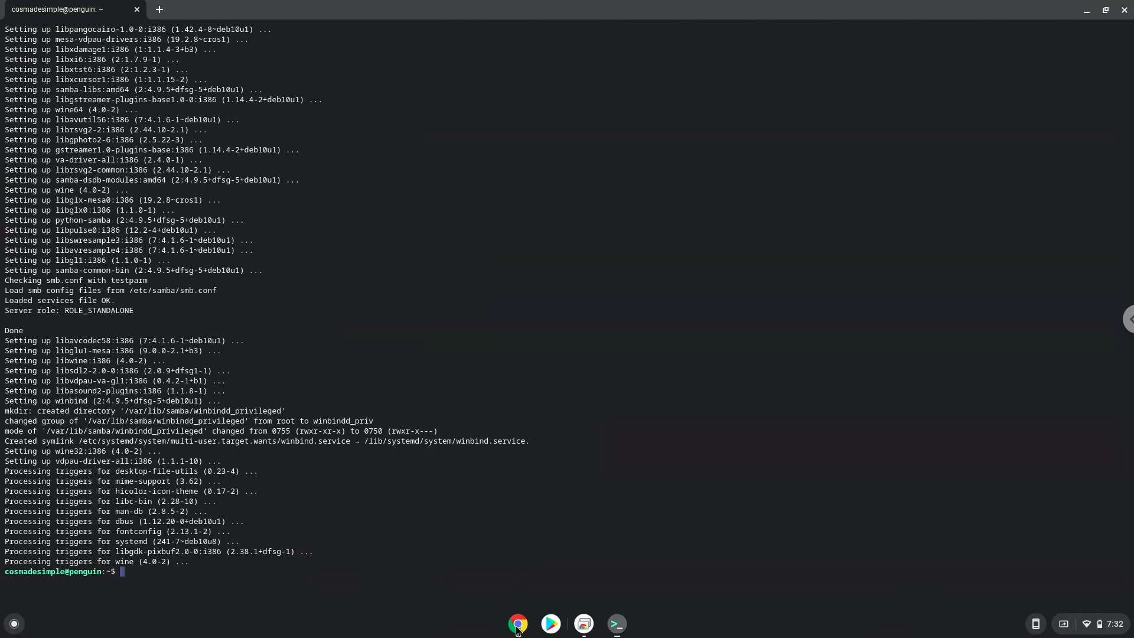
Step: Copy and run winecfg in Terminal, then close the Wine configuration window
click(518, 622)
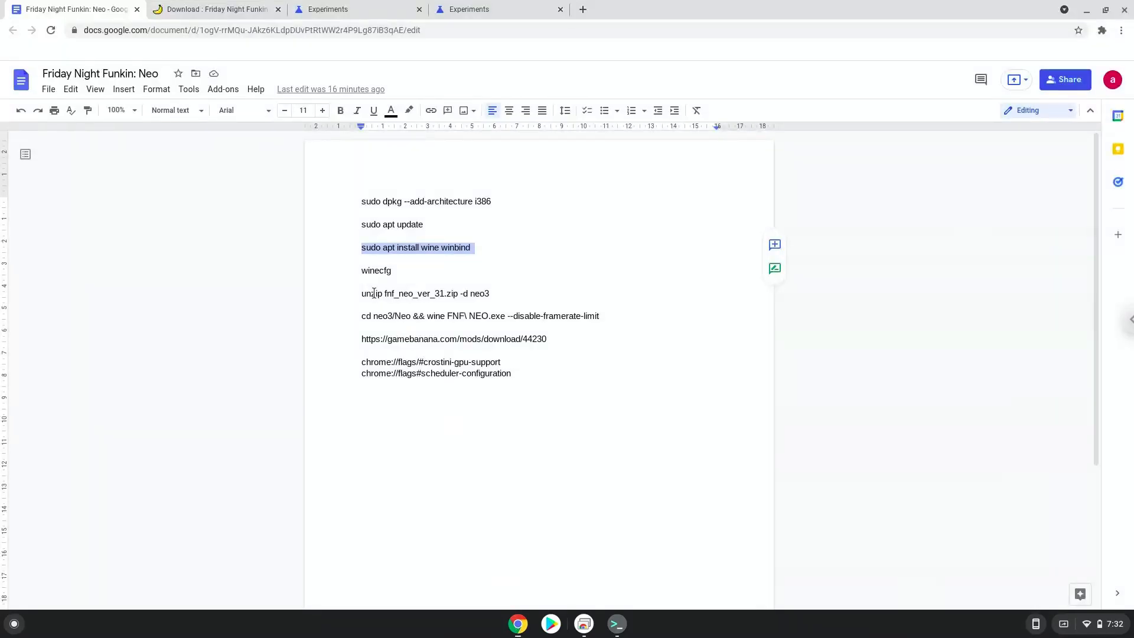
double_click(376, 270)
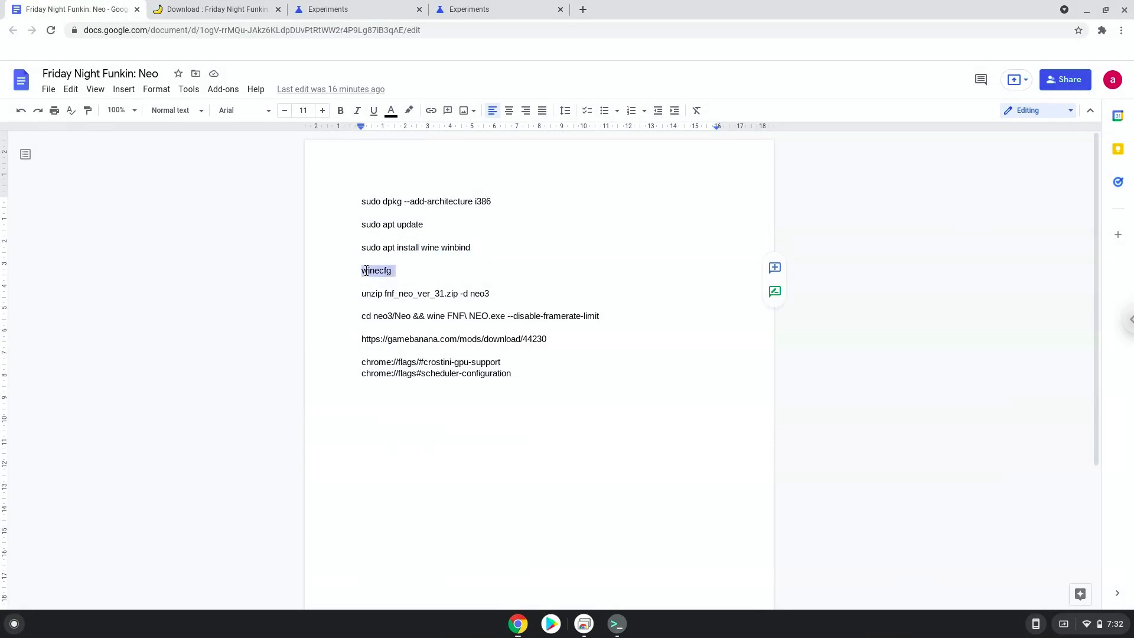
right_click(377, 270)
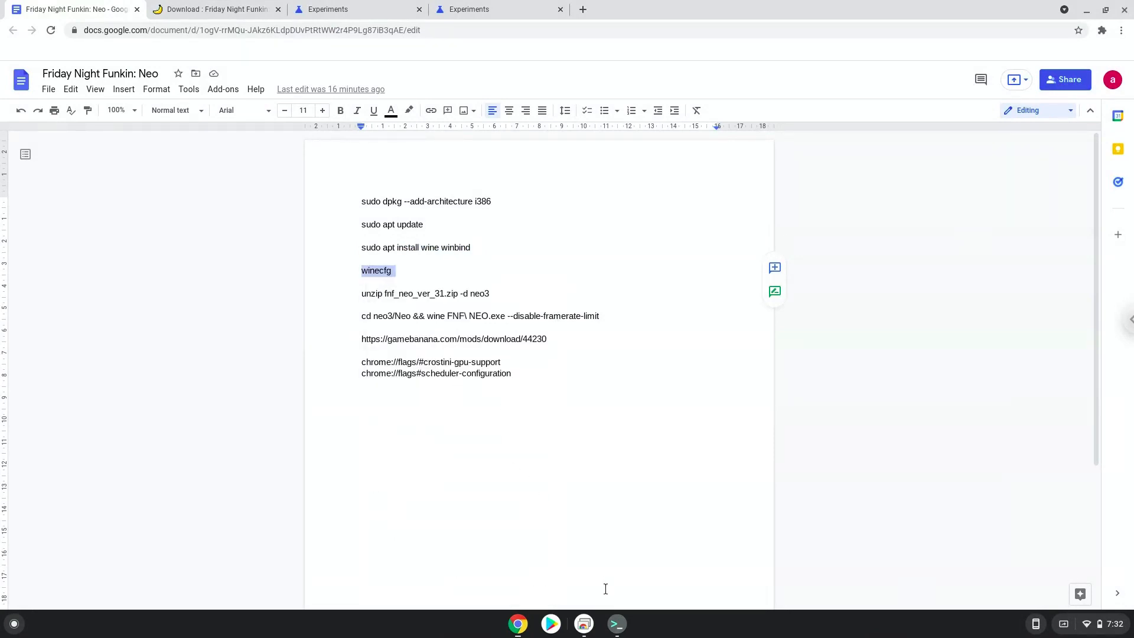
click(616, 623)
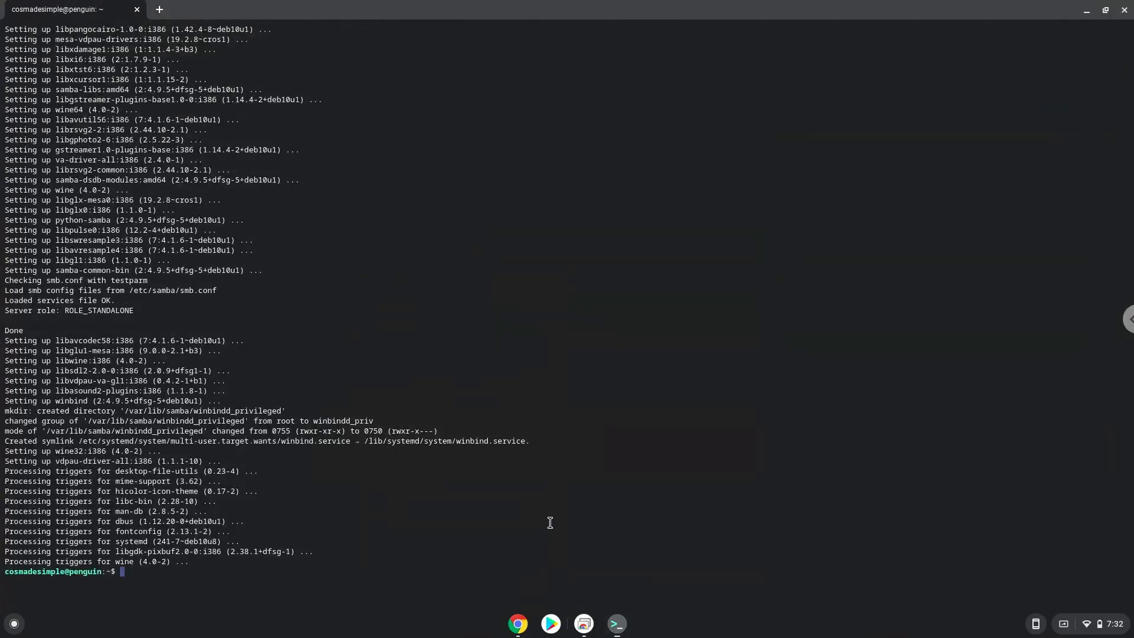
text(winecfg)
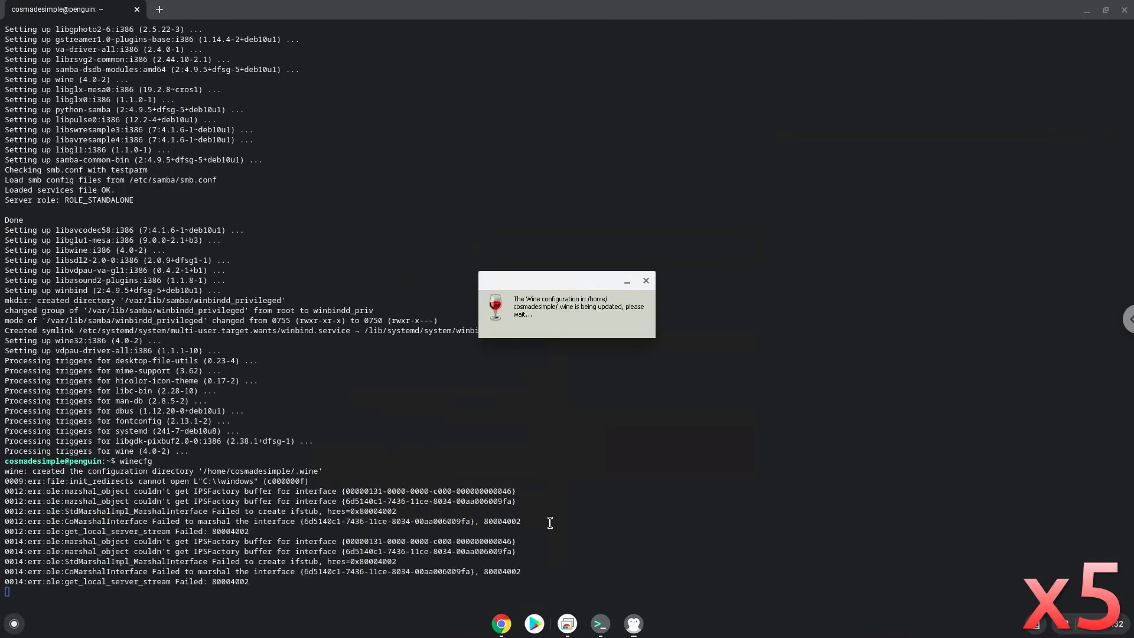
scroll(down, 3)
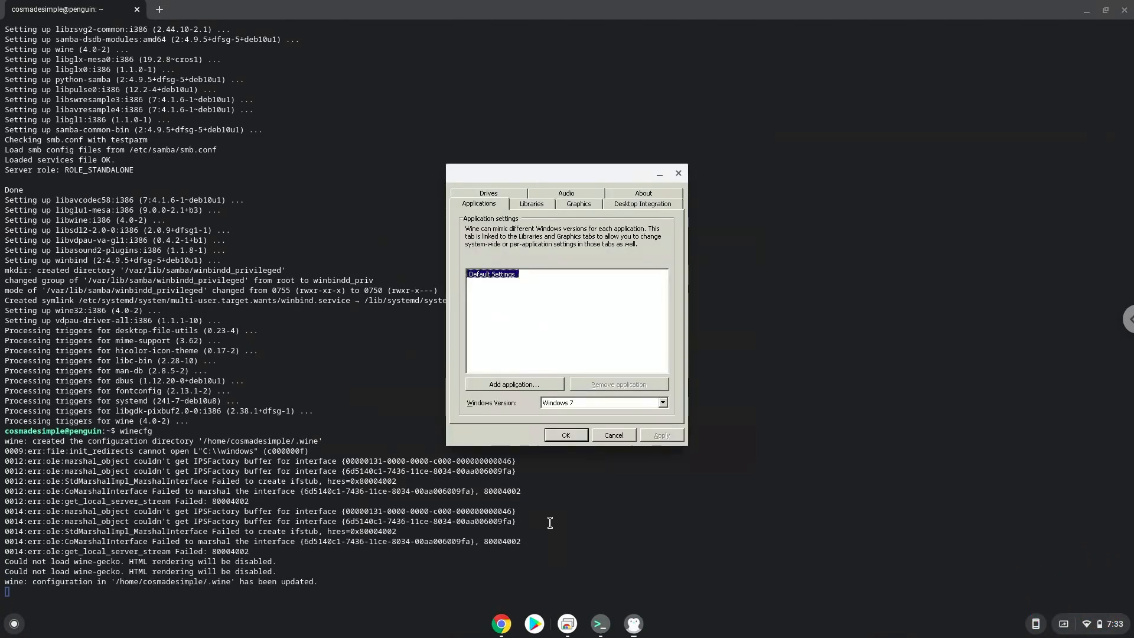
mouse_move(621, 341)
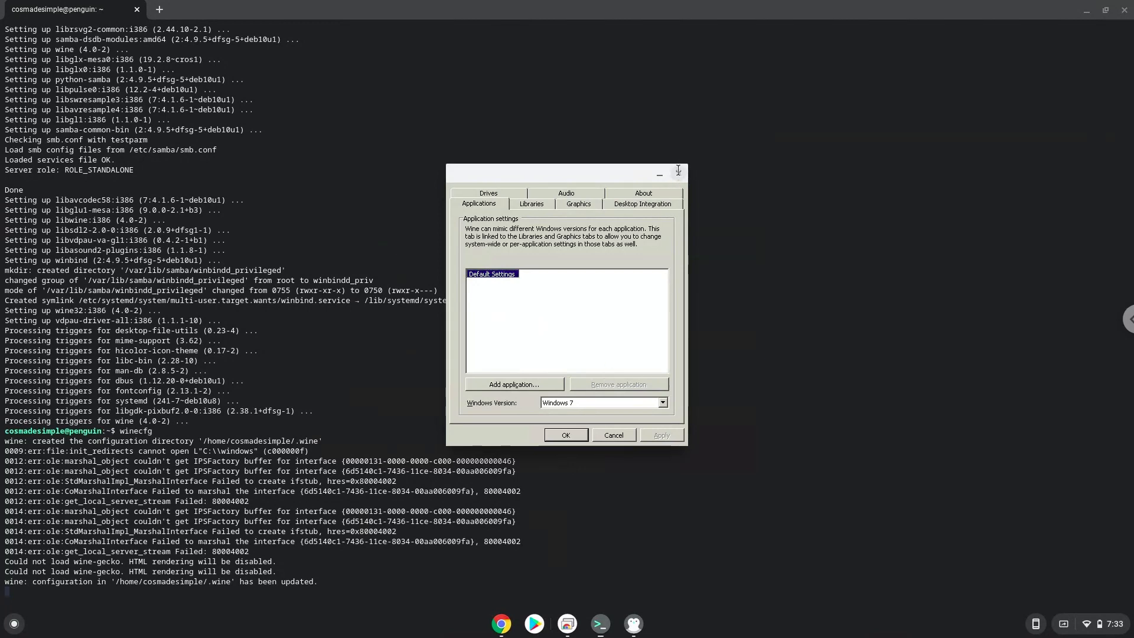
click(677, 174)
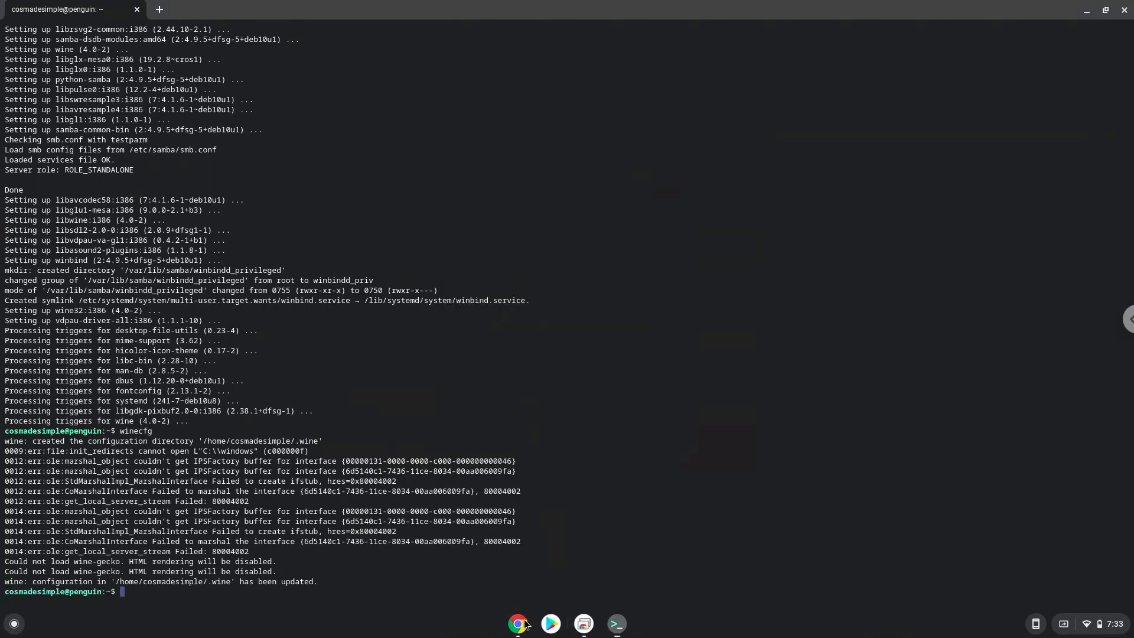
click(518, 623)
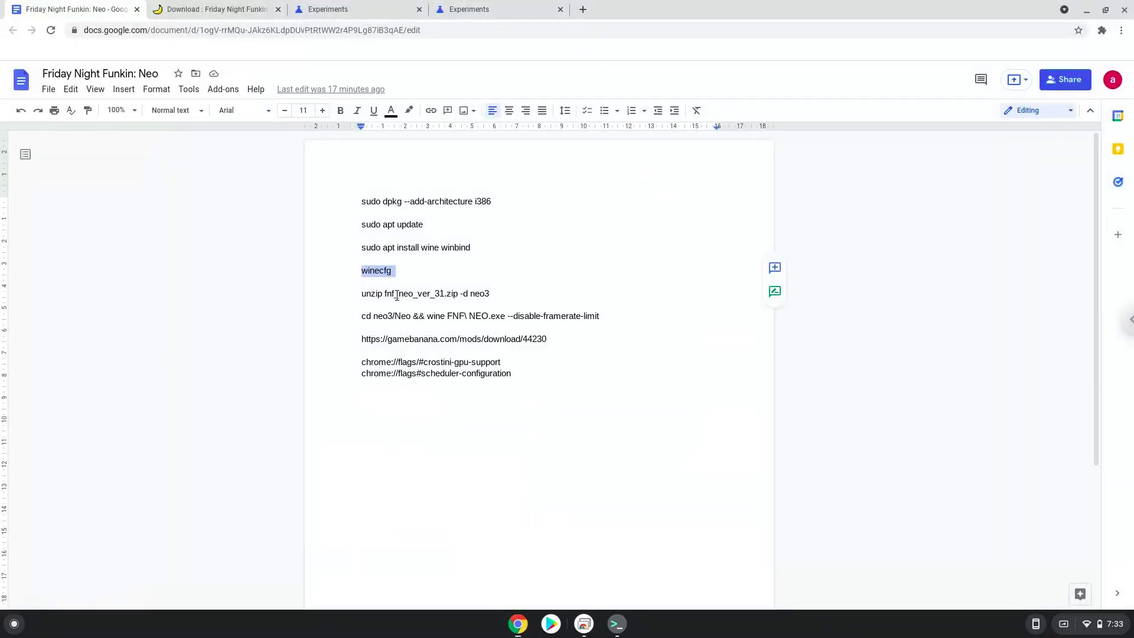
Step: Run the copied unzip command to extract fnf_neo_ver_31.zip into neo3, then close Terminal
right_click(376, 293)
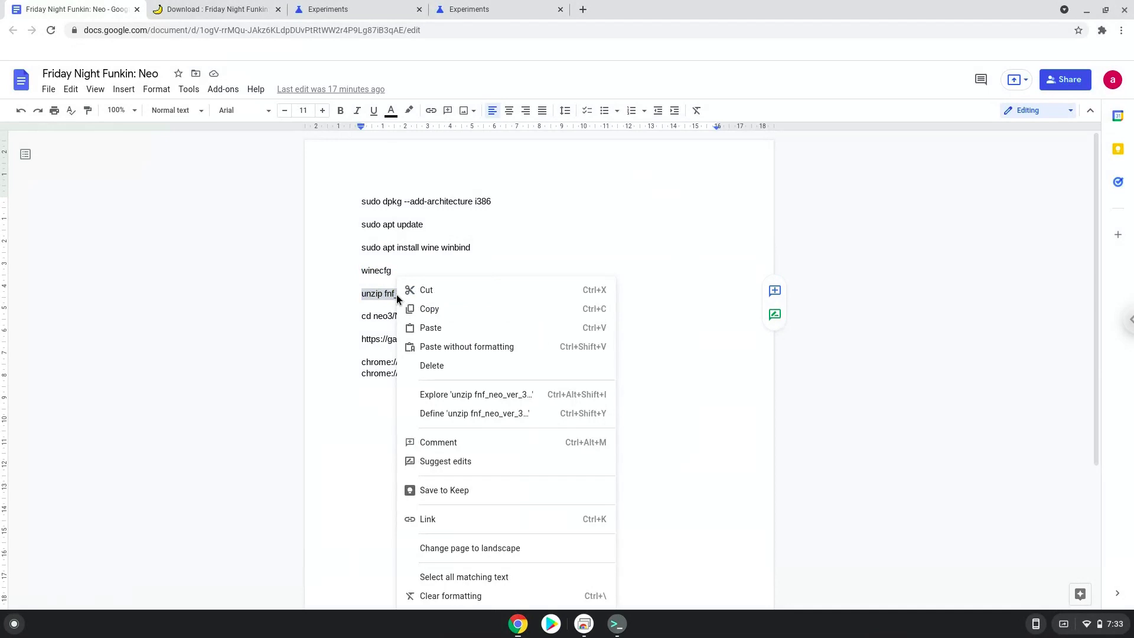
click(518, 438)
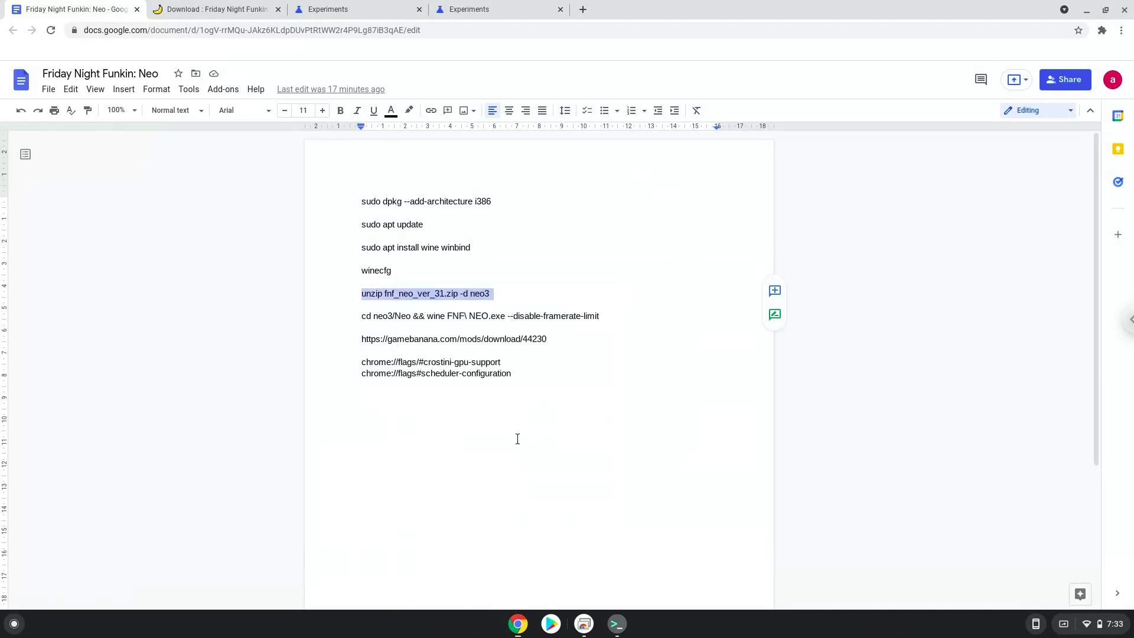
mouse_move(615, 623)
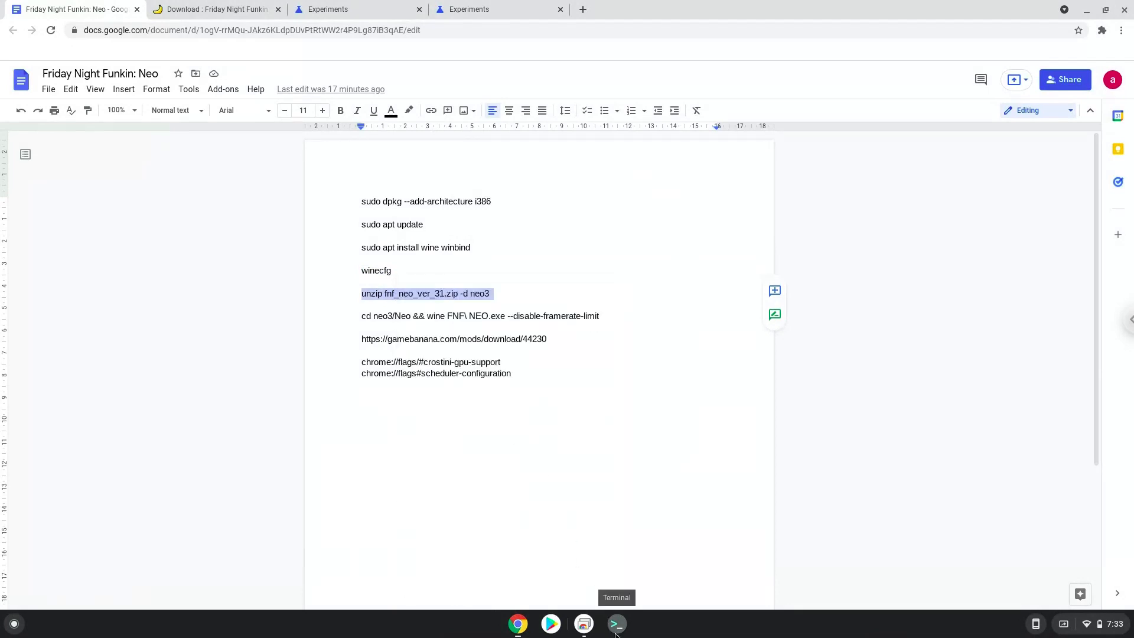
click(616, 624)
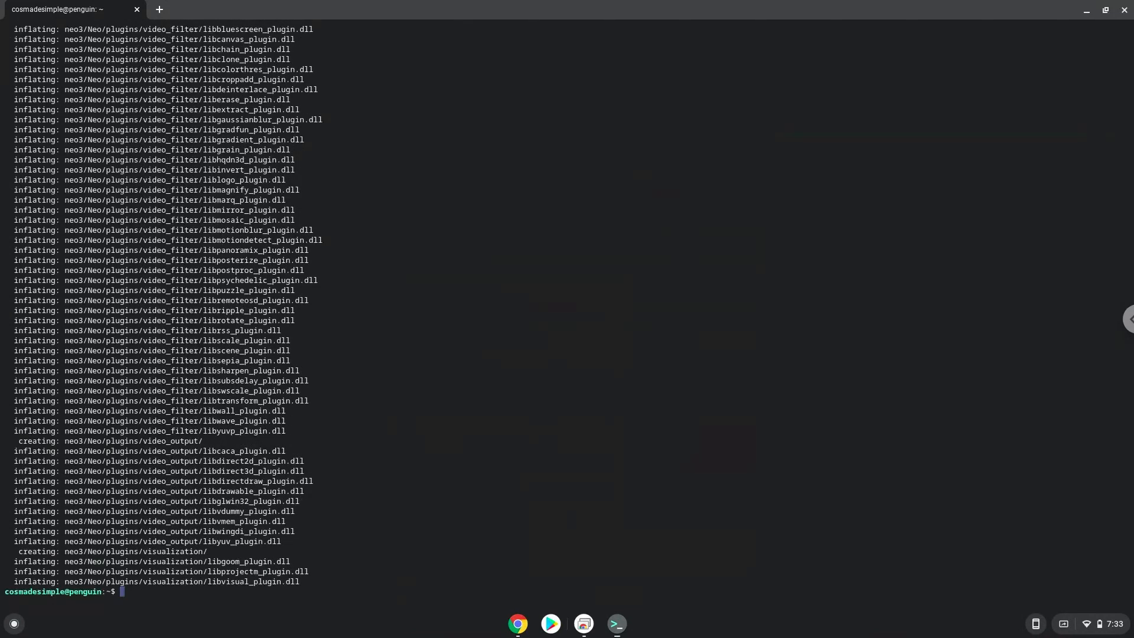
mouse_move(539, 490)
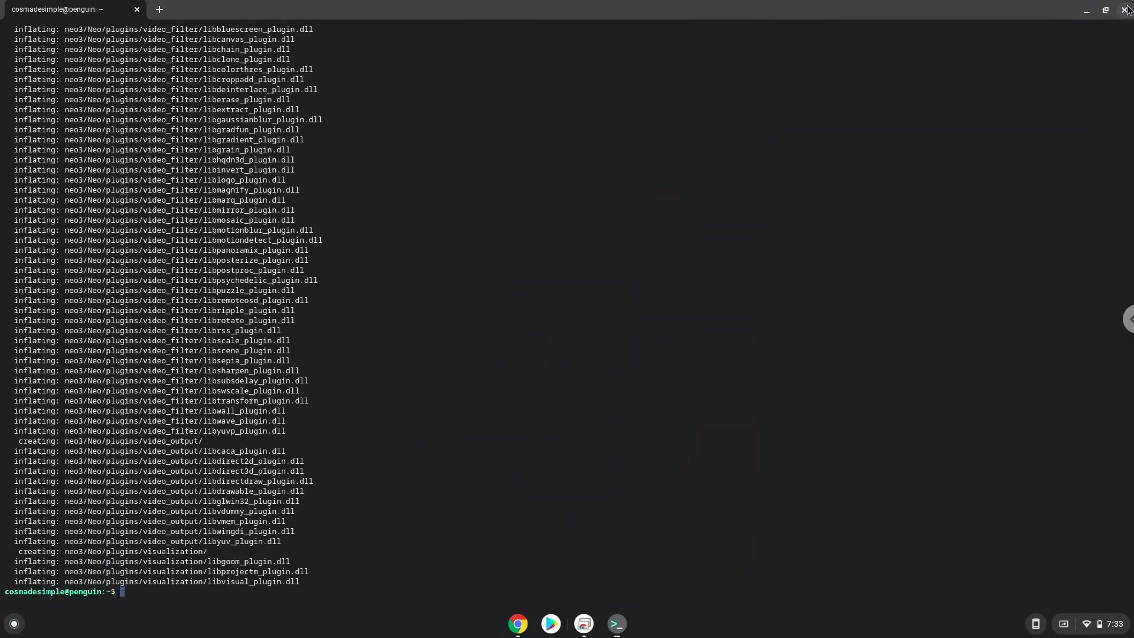
click(1125, 10)
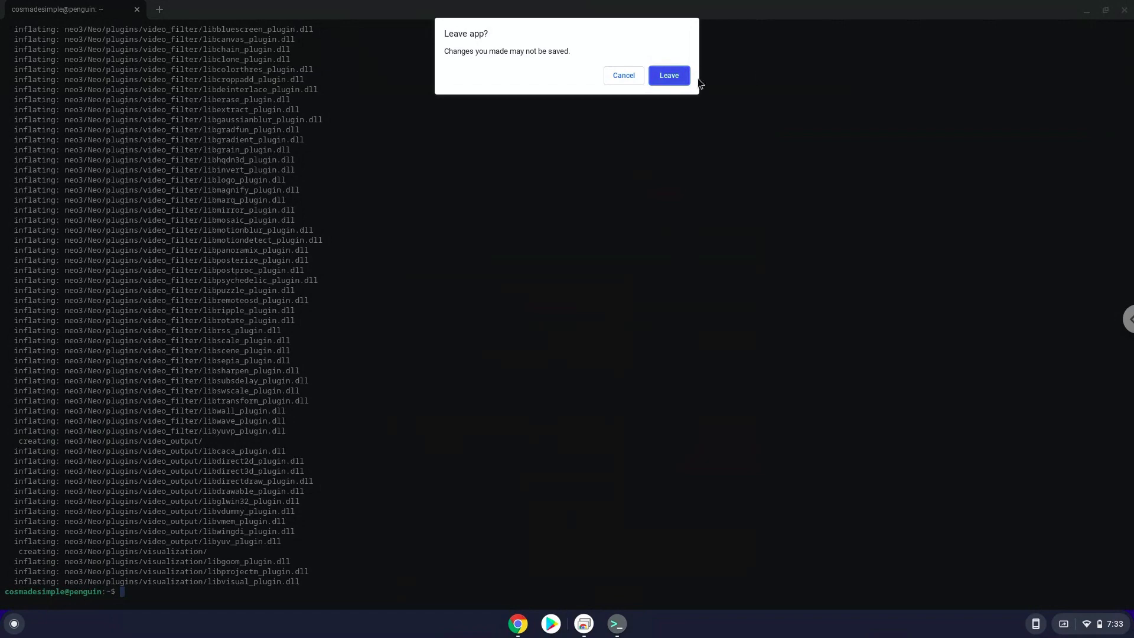
click(667, 75)
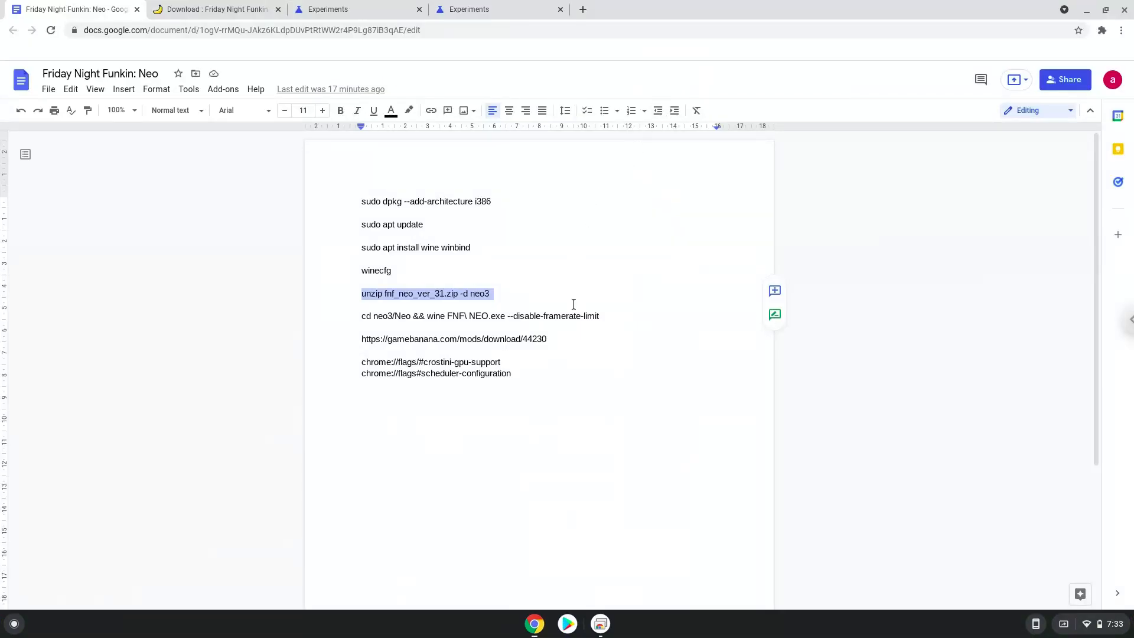
Step: Copy the 'cd neo3/Neo && wine FNF NEO.exe' launch command from the notes document
click(572, 316)
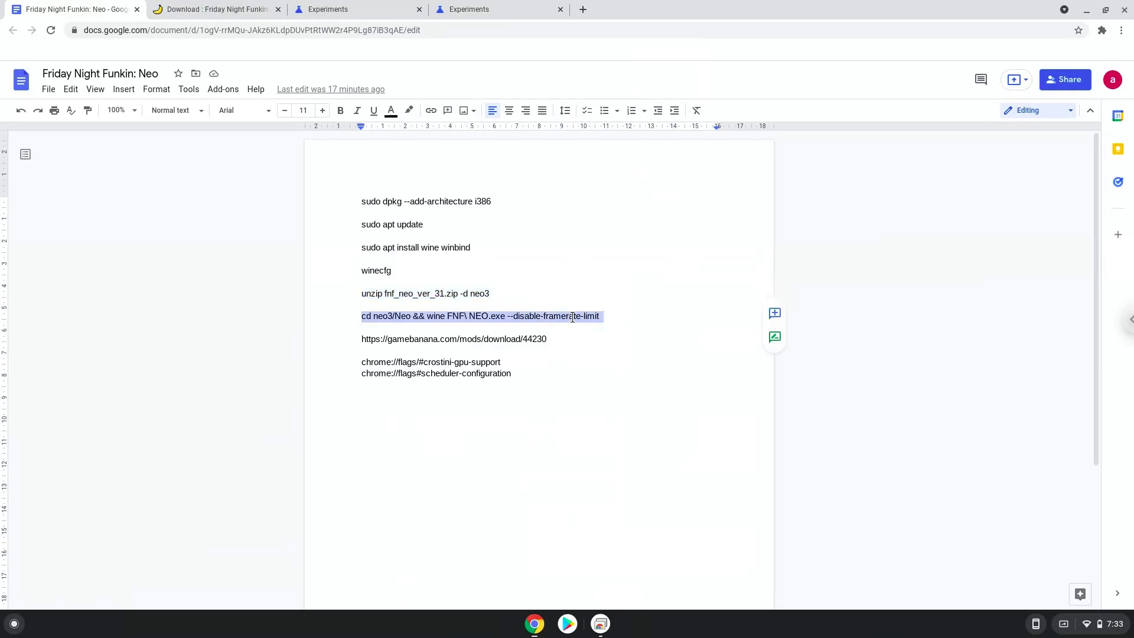
right_click(570, 316)
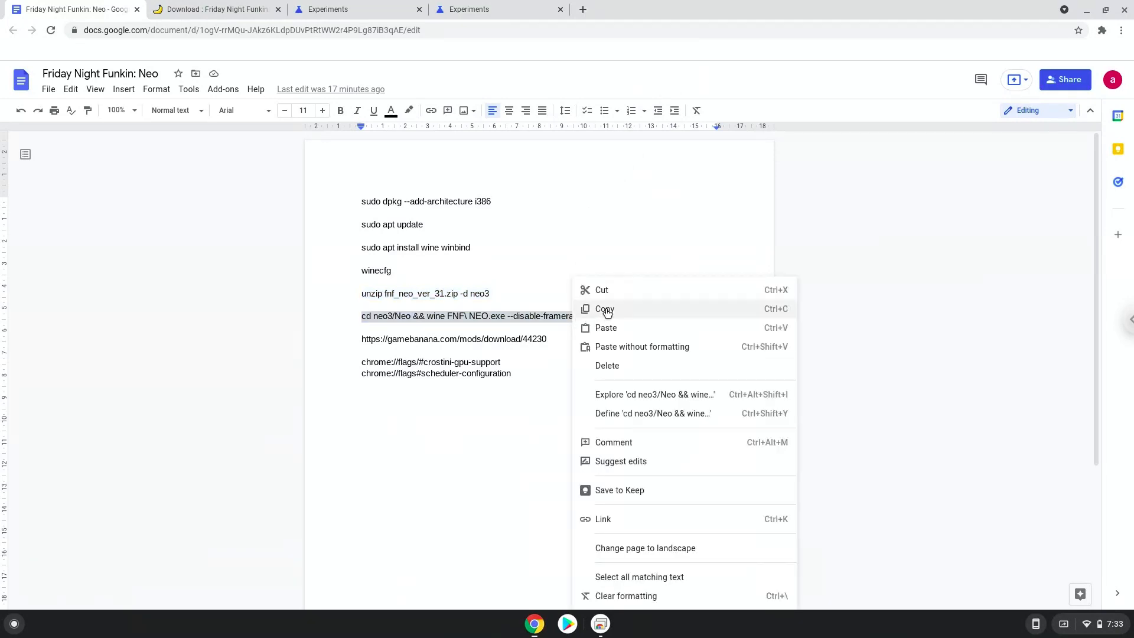
click(605, 309)
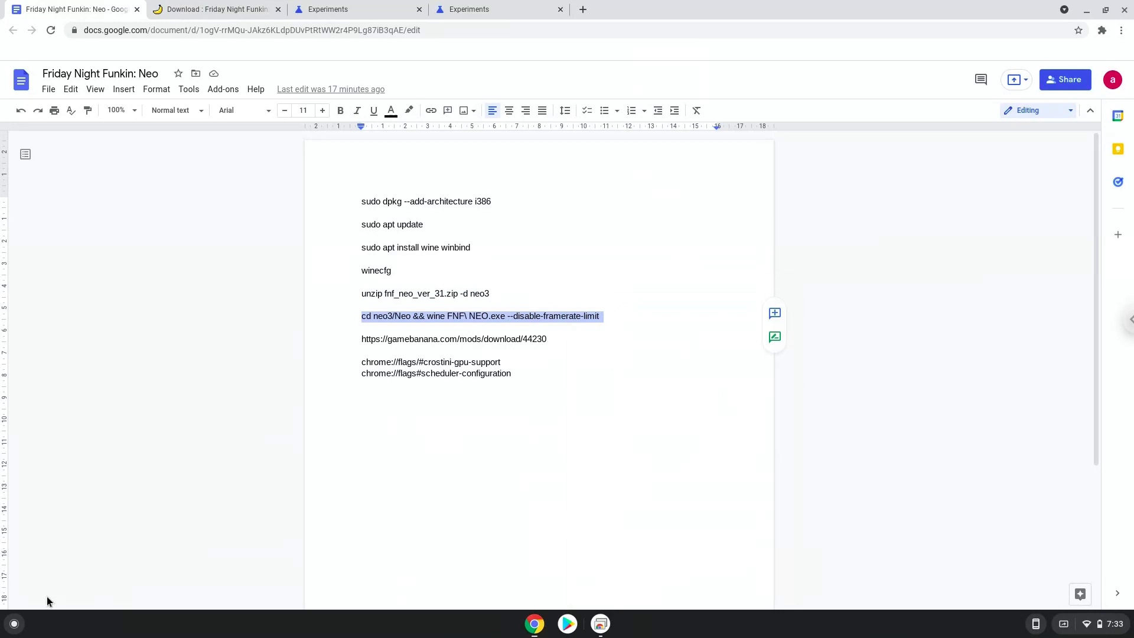
Step: Run the launch command in Terminal from the launcher, then minimize Terminal to show the notes
click(13, 622)
text(ter)
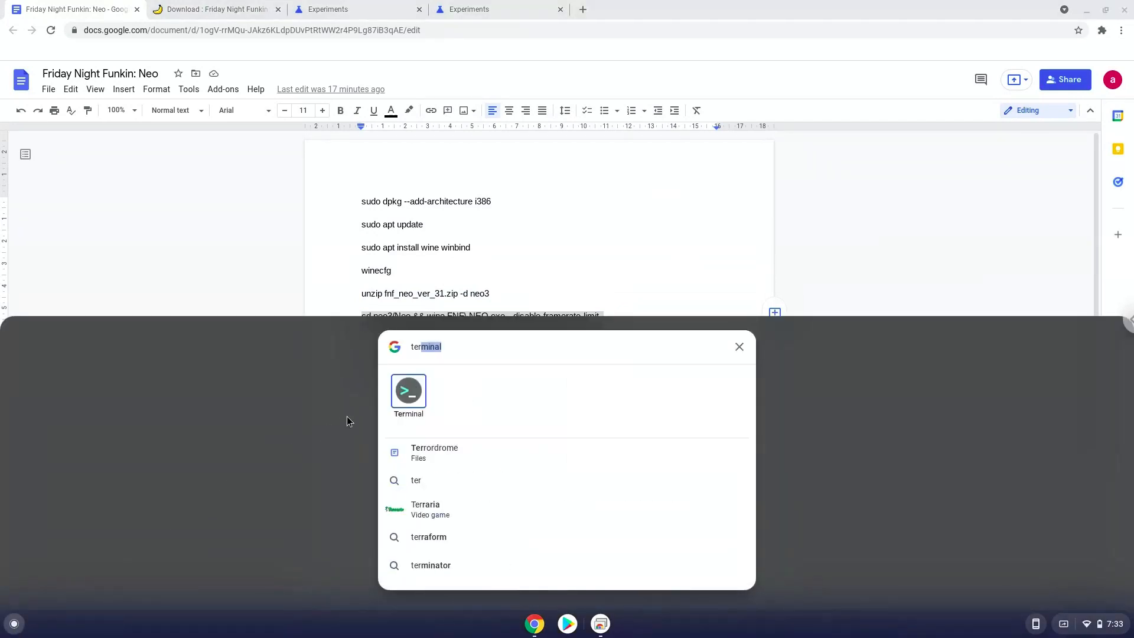
click(408, 390)
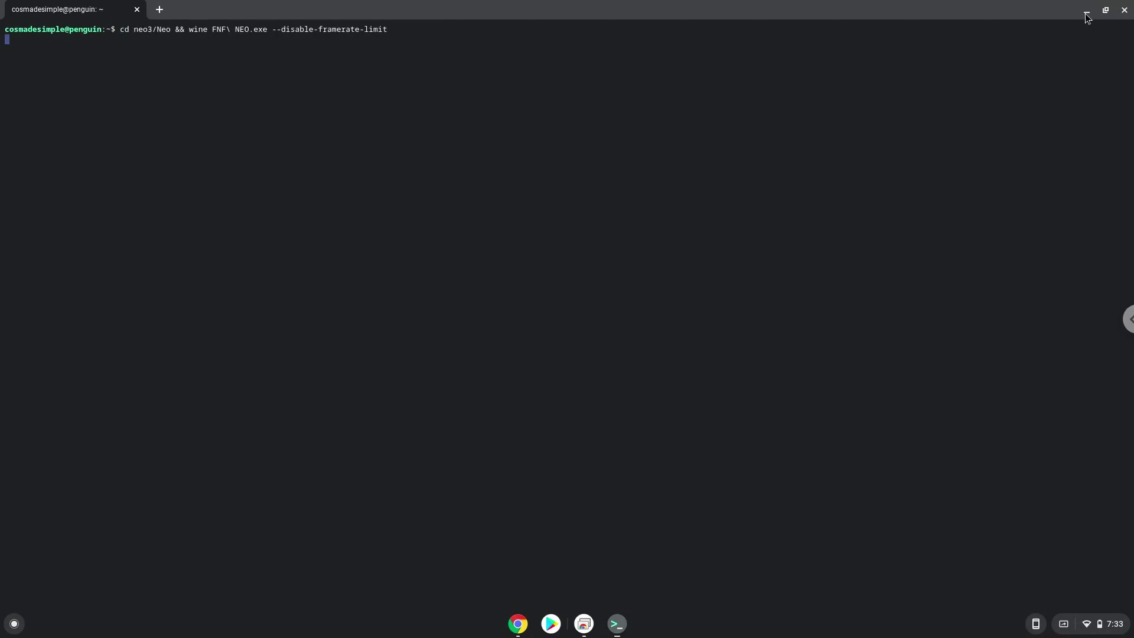
click(518, 624)
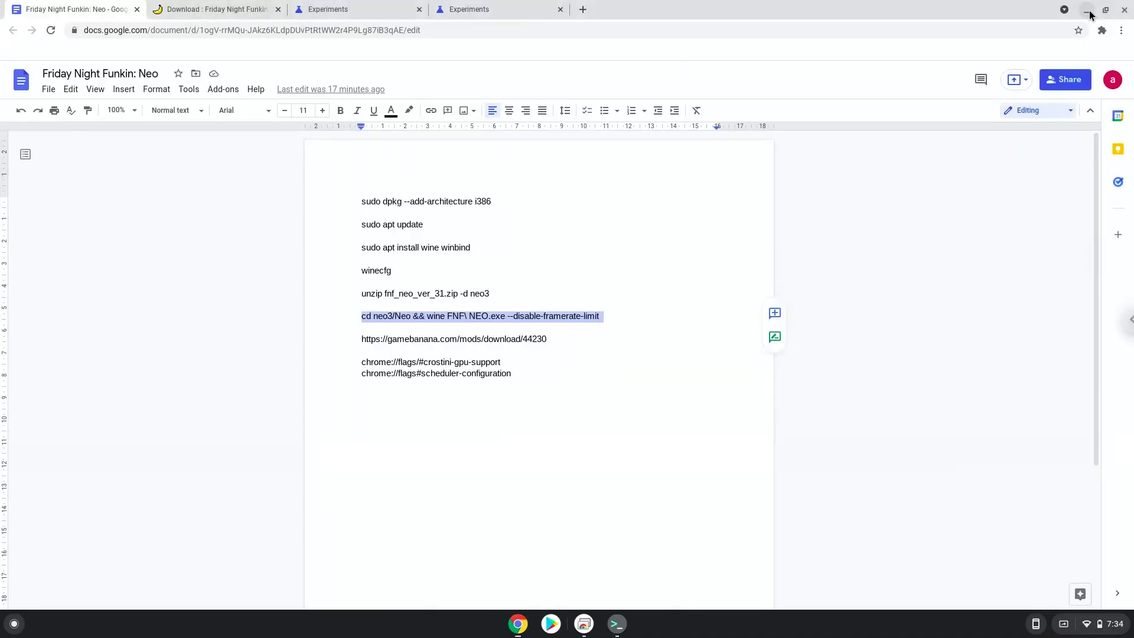